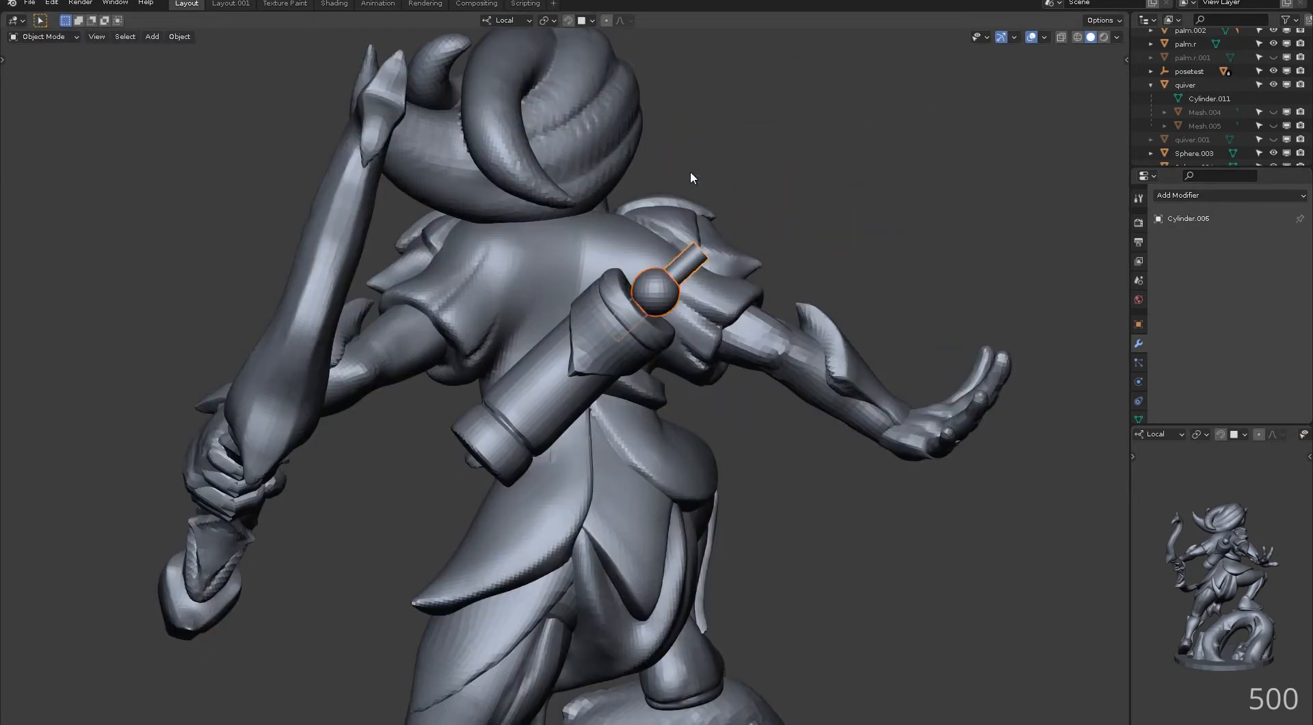
- Carve sharp grooves into the quiver's rounded arrow ends with the Draw Sharp brush
left_click(42, 36)
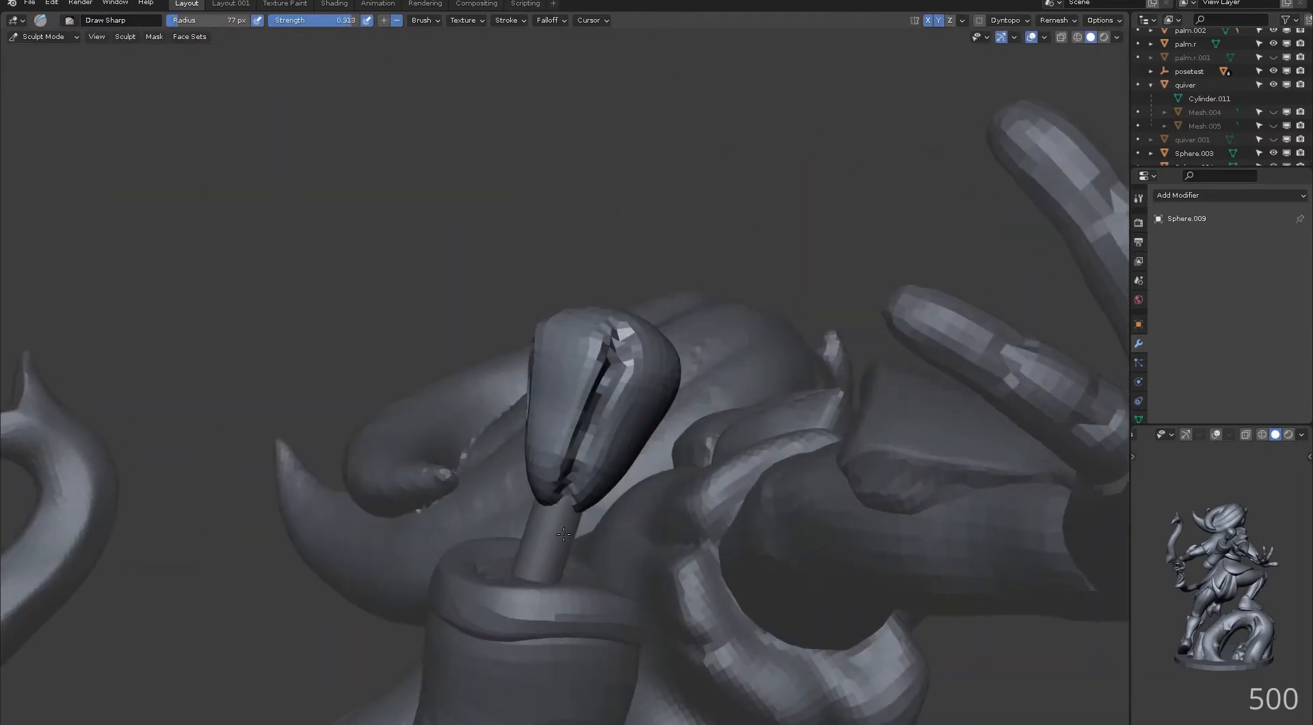
left_click_drag(560, 535, 594, 385)
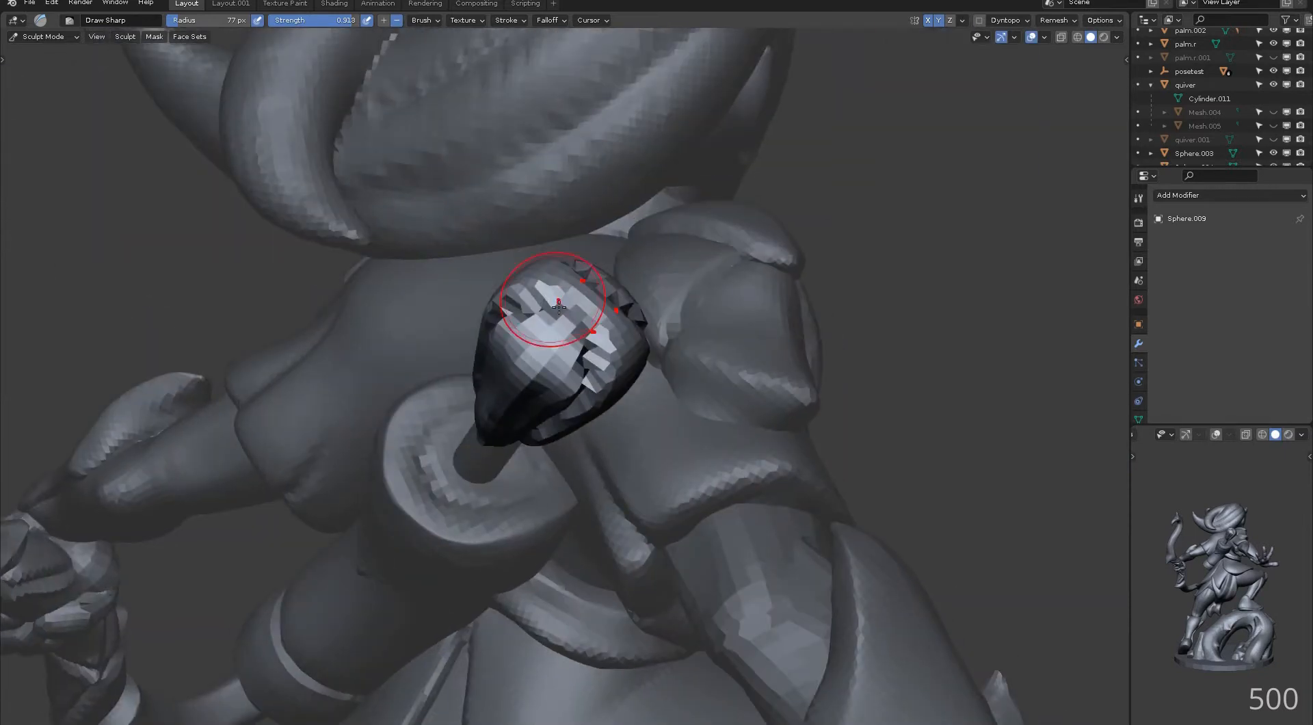
left_click_drag(559, 308, 503, 351)
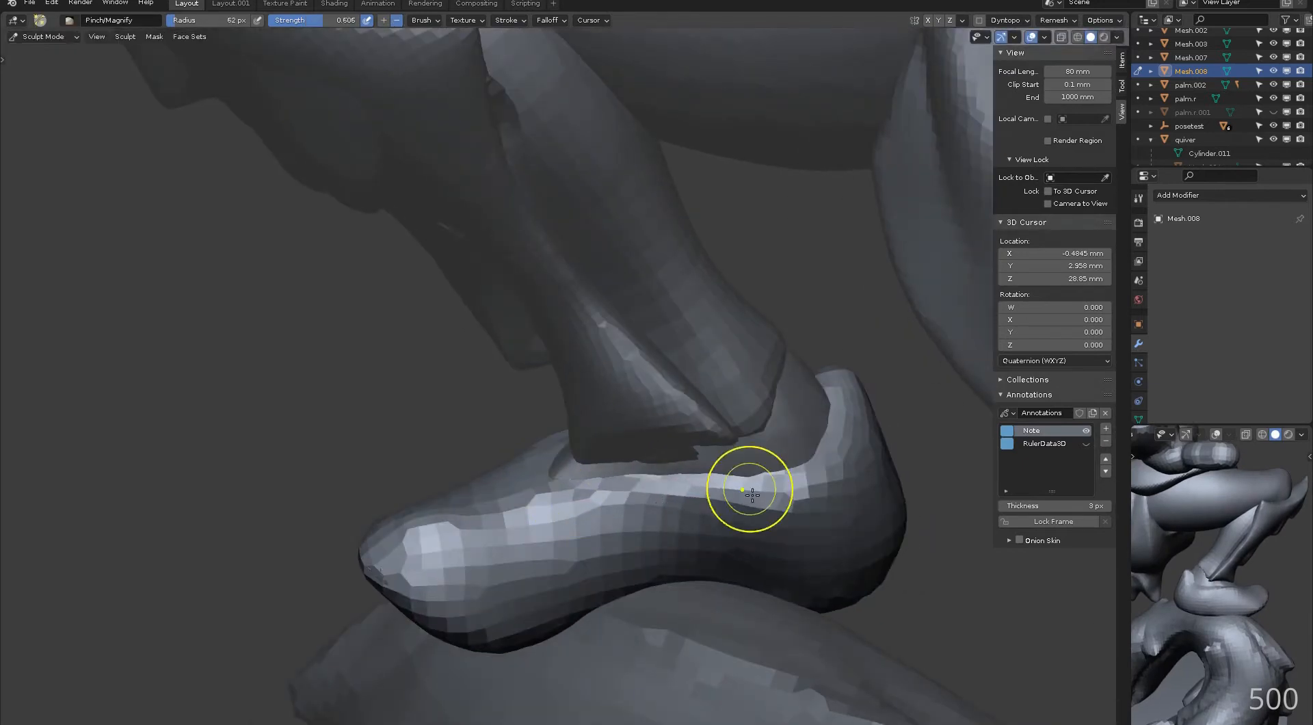
- Pinch the foot's upper edge, pull out the toe, and crease its surface
left_click_drag(749, 490, 594, 343)
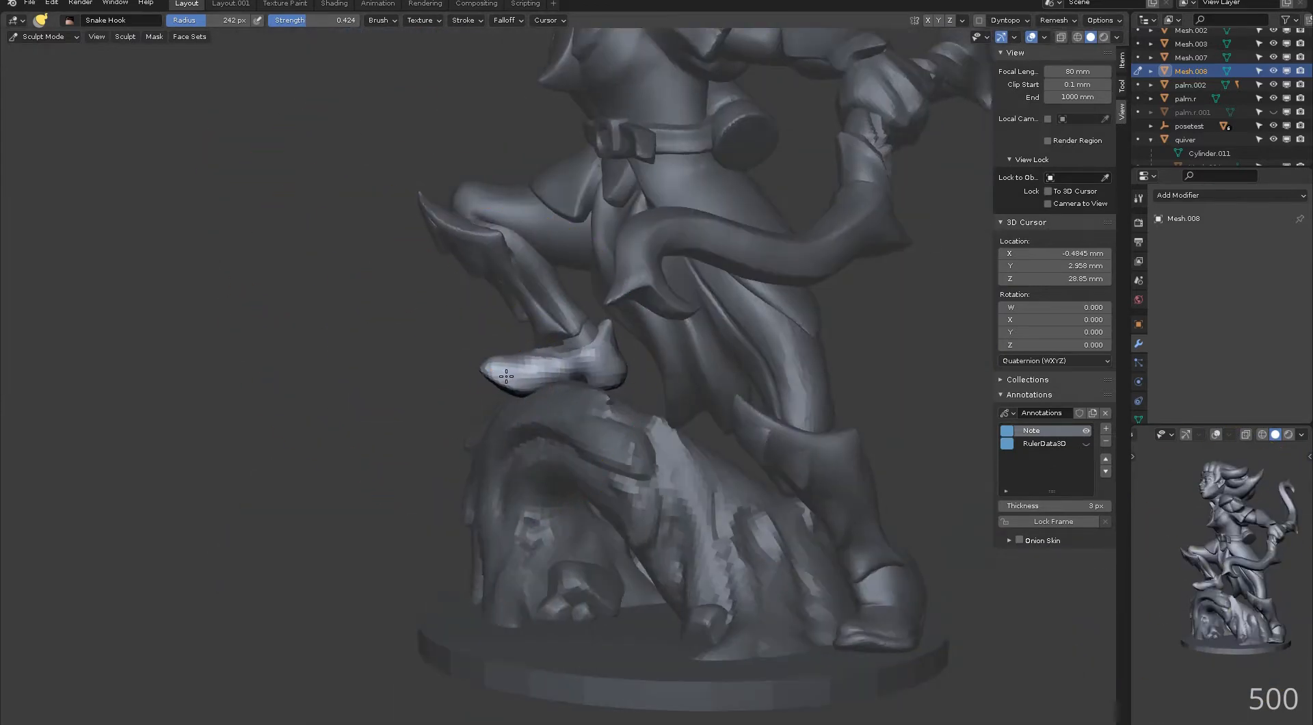
left_click_drag(505, 376, 609, 343)
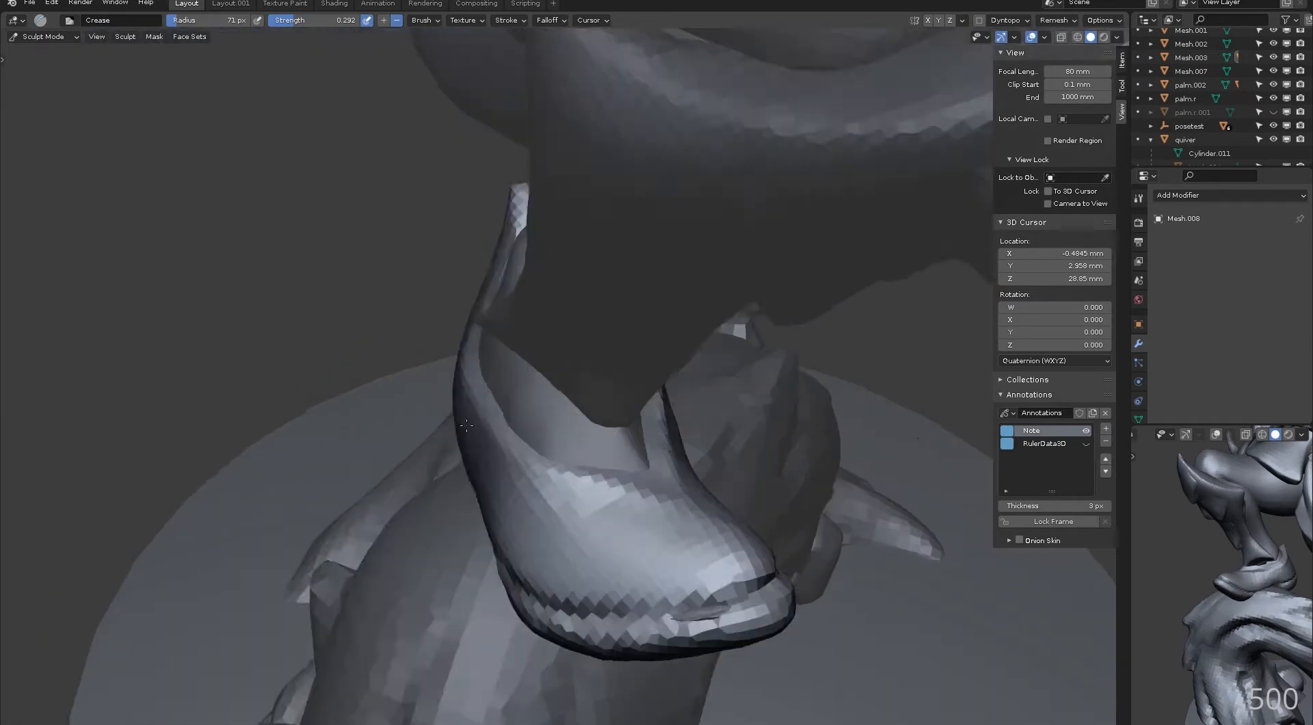
scroll("down", 3)
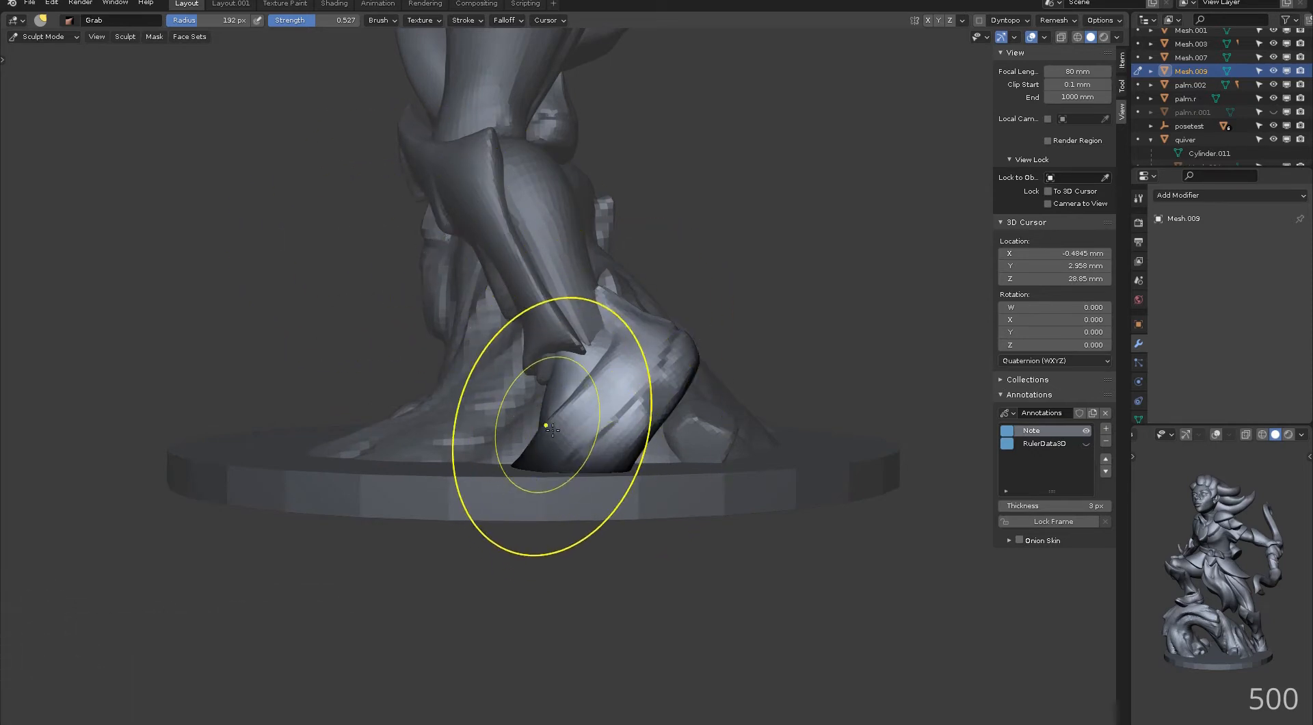
- Drag the other foot down onto the round base with the Grab brush
left_click_drag(548, 426, 706, 272)
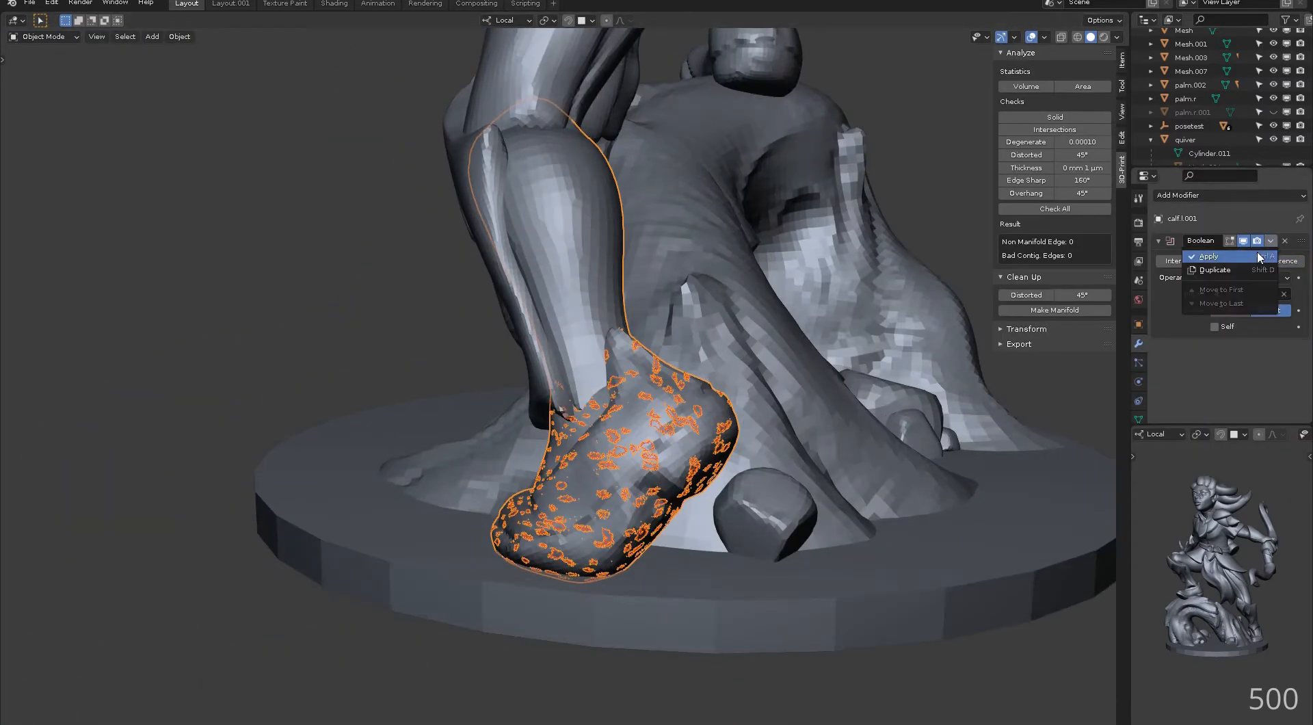
- Apply the left calf's Boolean modifier and run the 3D-Print intersection check
left_click(1203, 256)
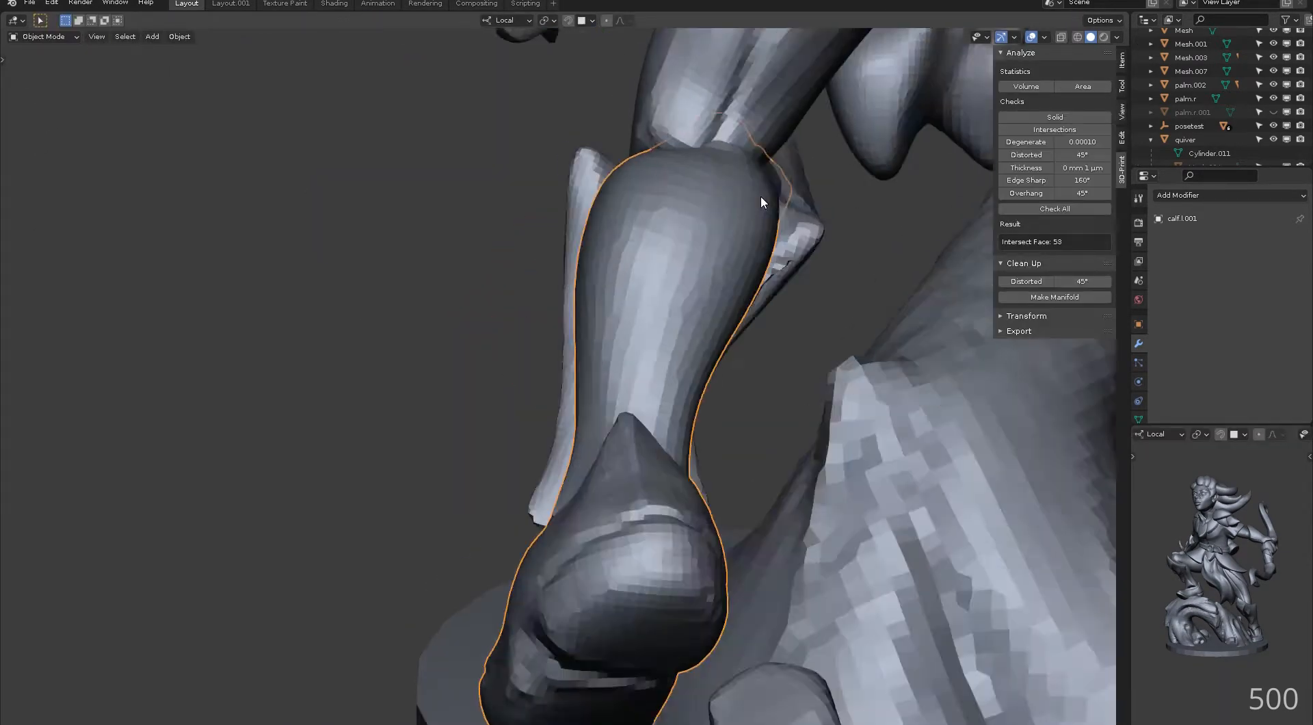
left_click(41, 36)
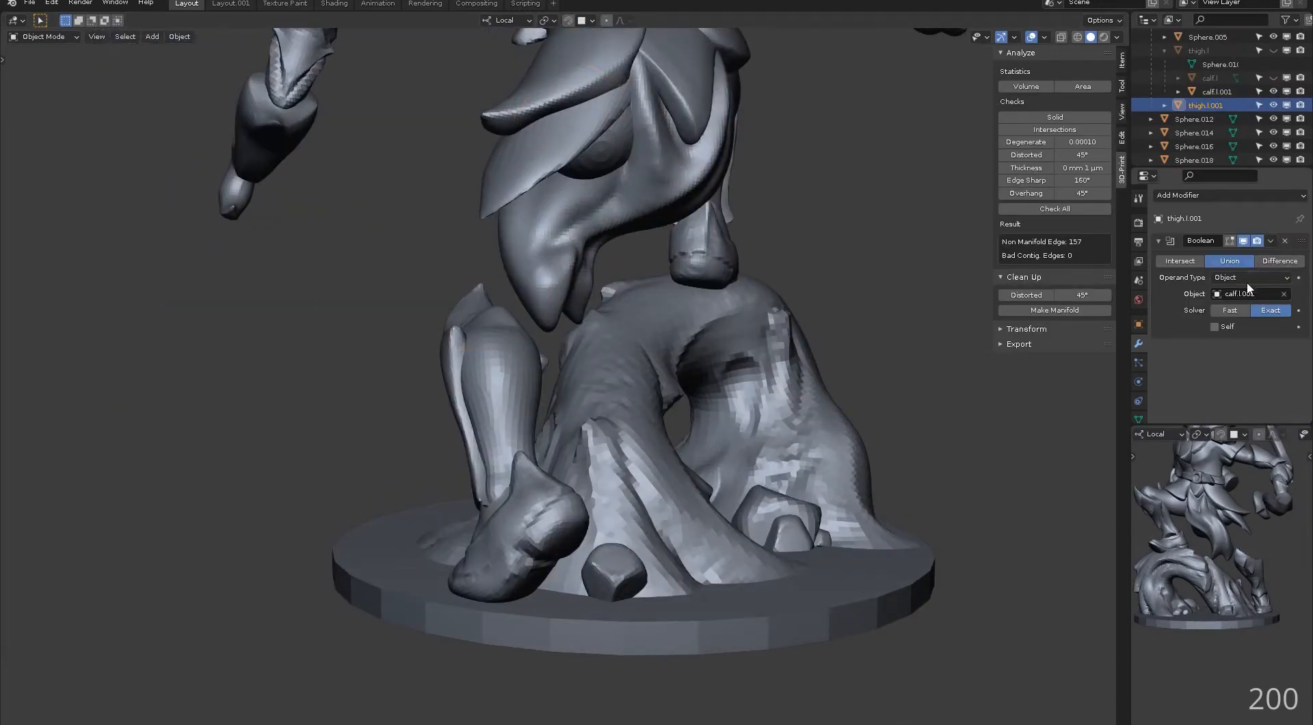
- Union the thigh with calf.l.001 and select its 157 non-manifold edges
left_click(1247, 277)
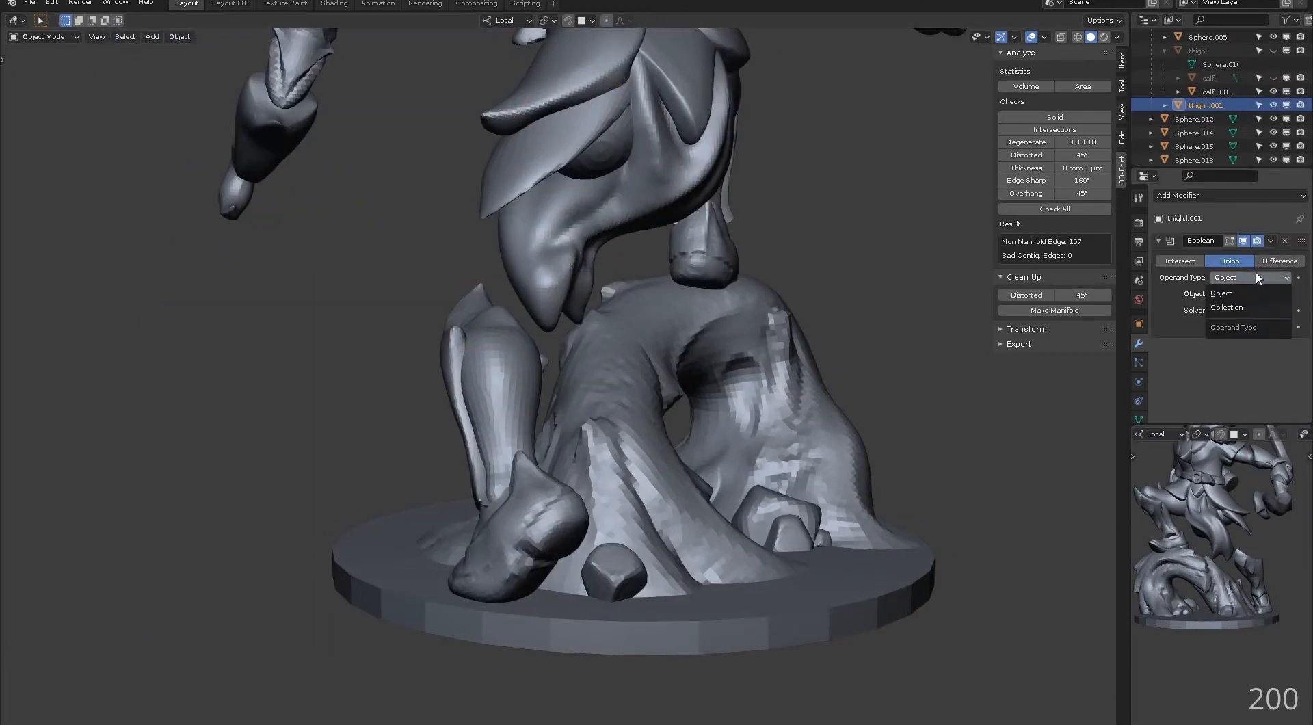
left_click(1220, 292)
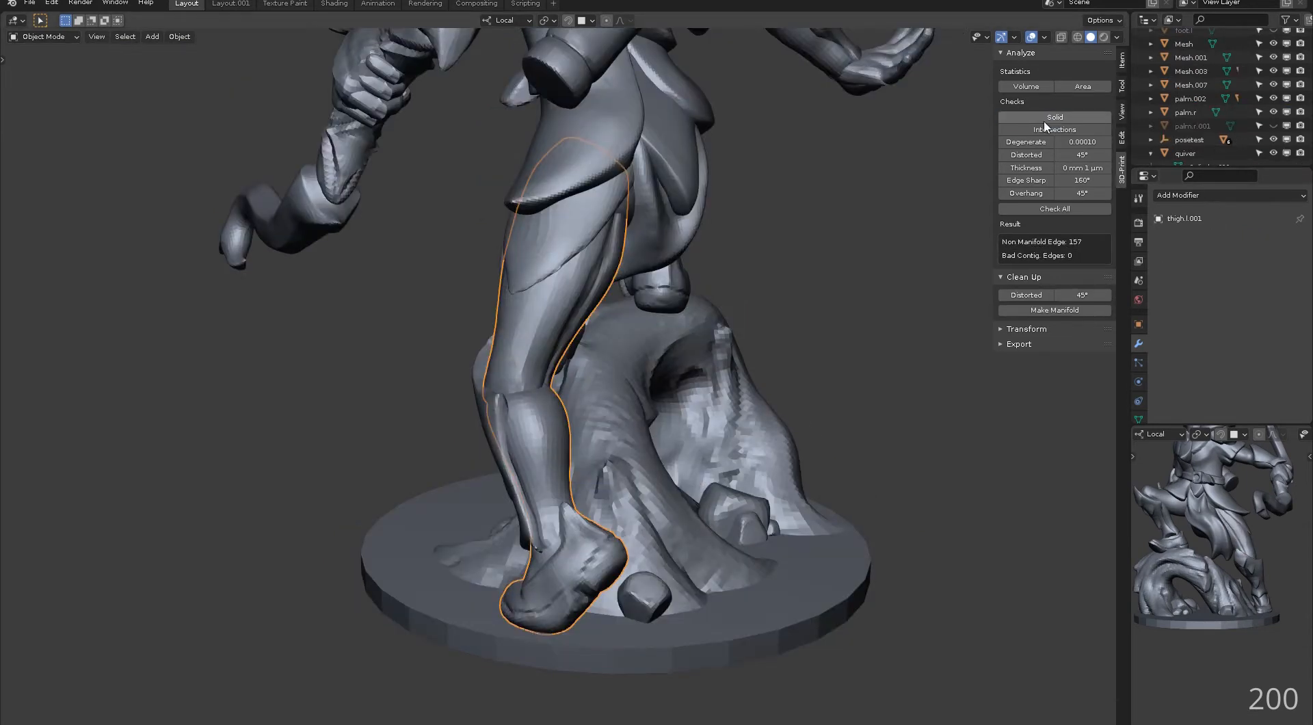
key("Tab")
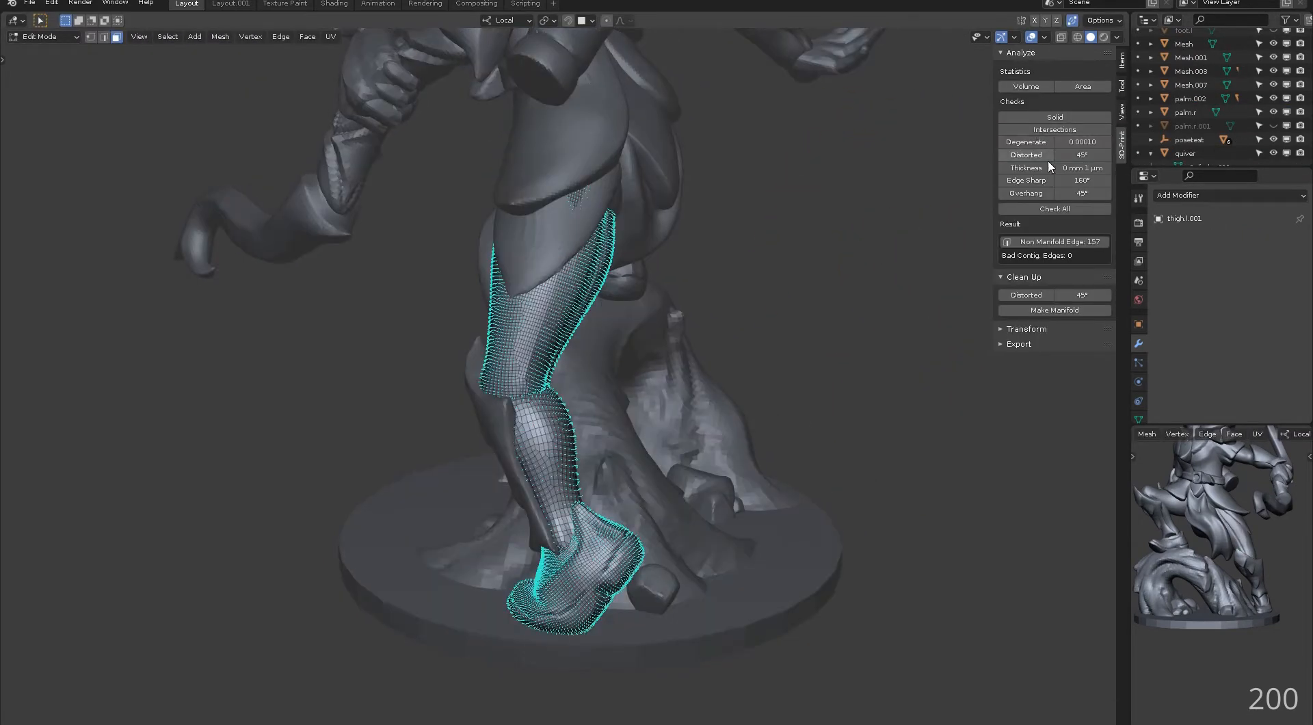
scroll("down", 3)
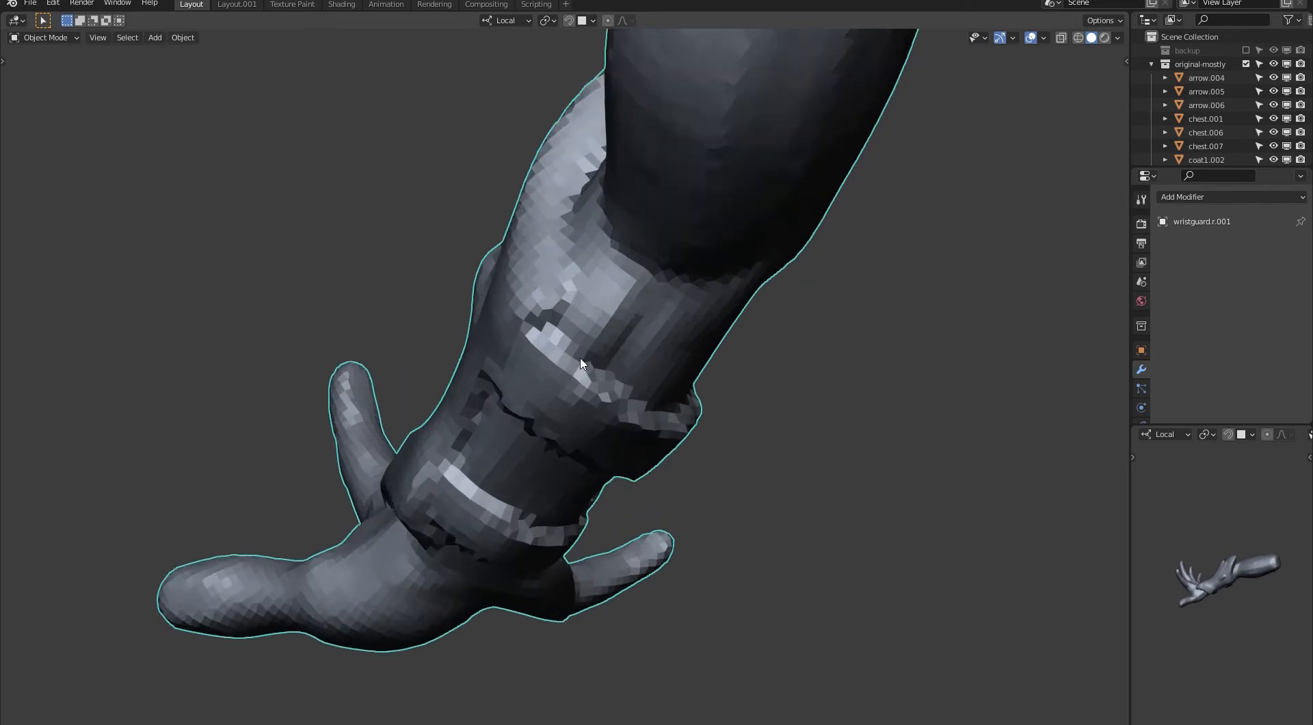
- Box Trim the wristguard's jagged overhang in Difference mode, then inspect it
left_click_drag(582, 363, 903, 388)
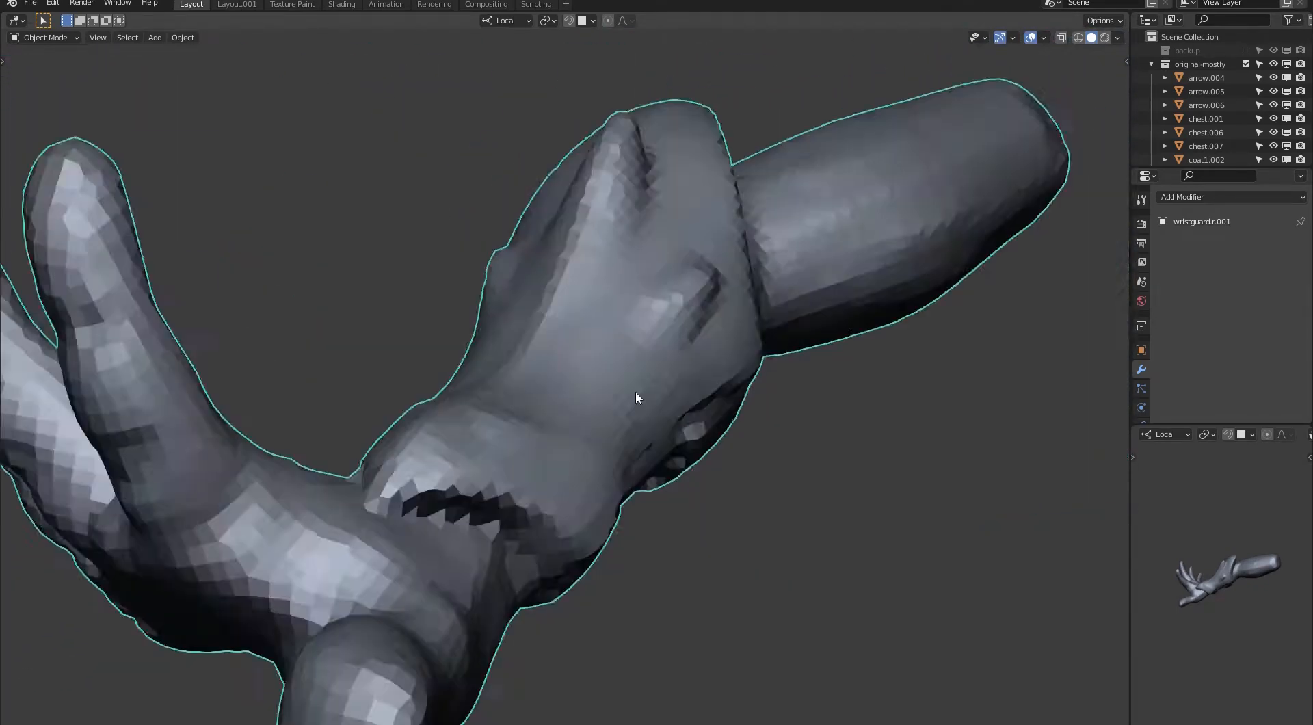
scroll("down", 3)
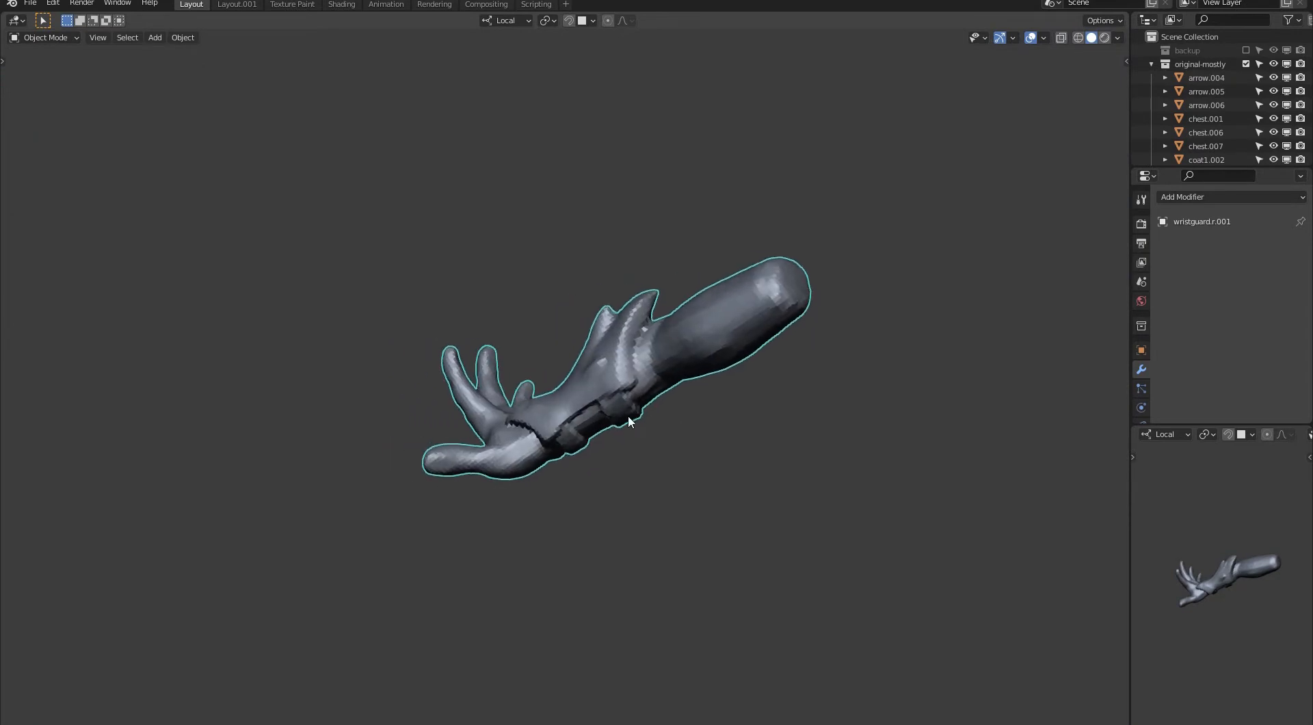
left_click(46, 37)
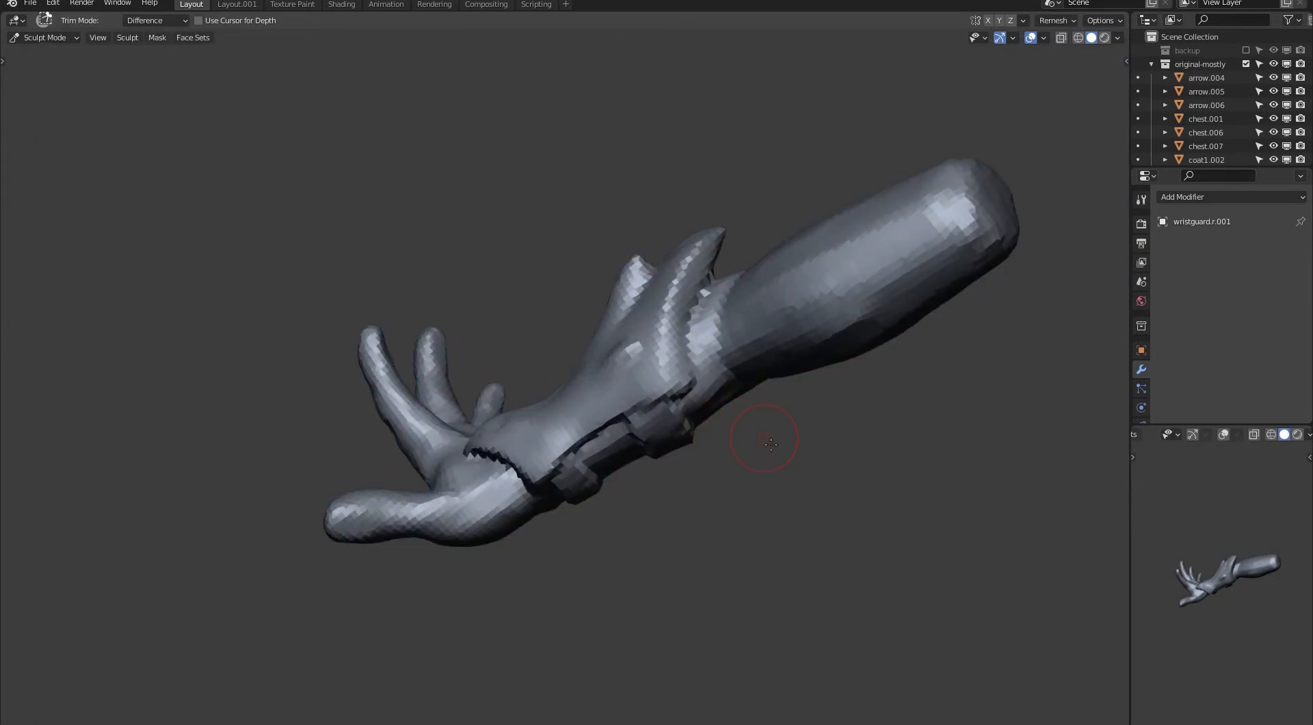
key("Tab")
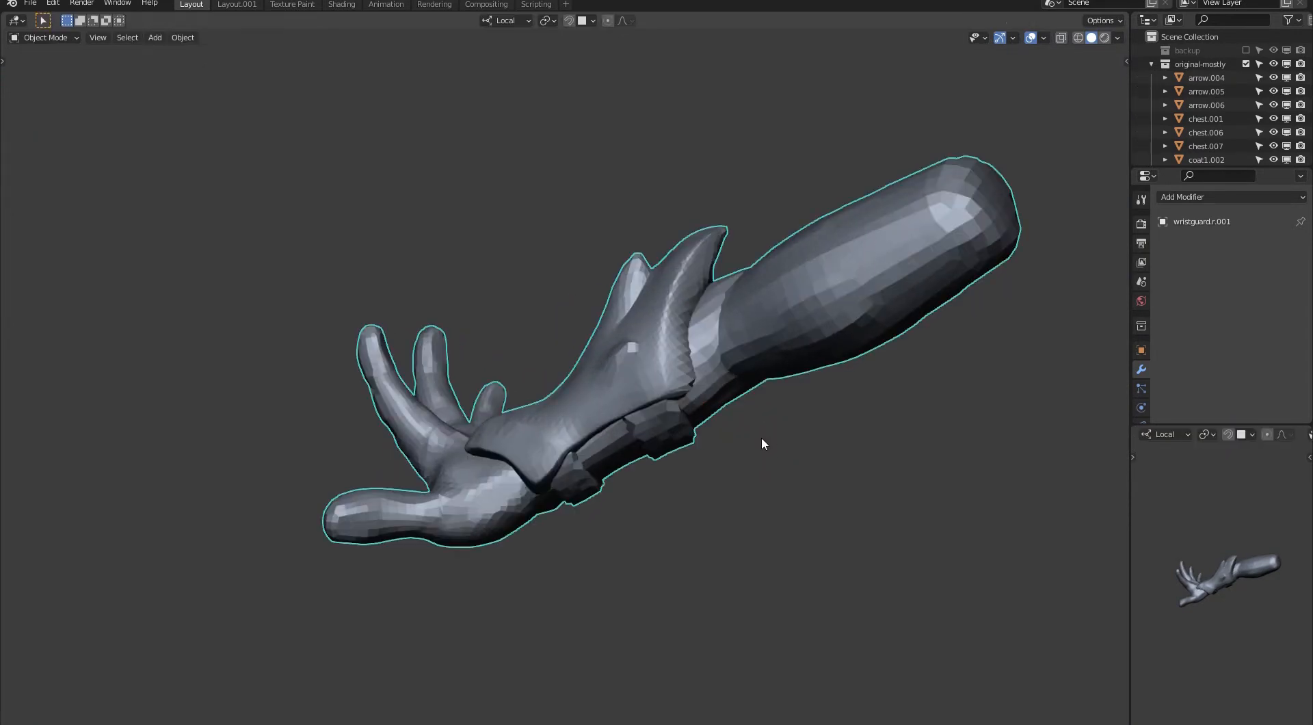
left_click_drag(762, 444, 732, 398)
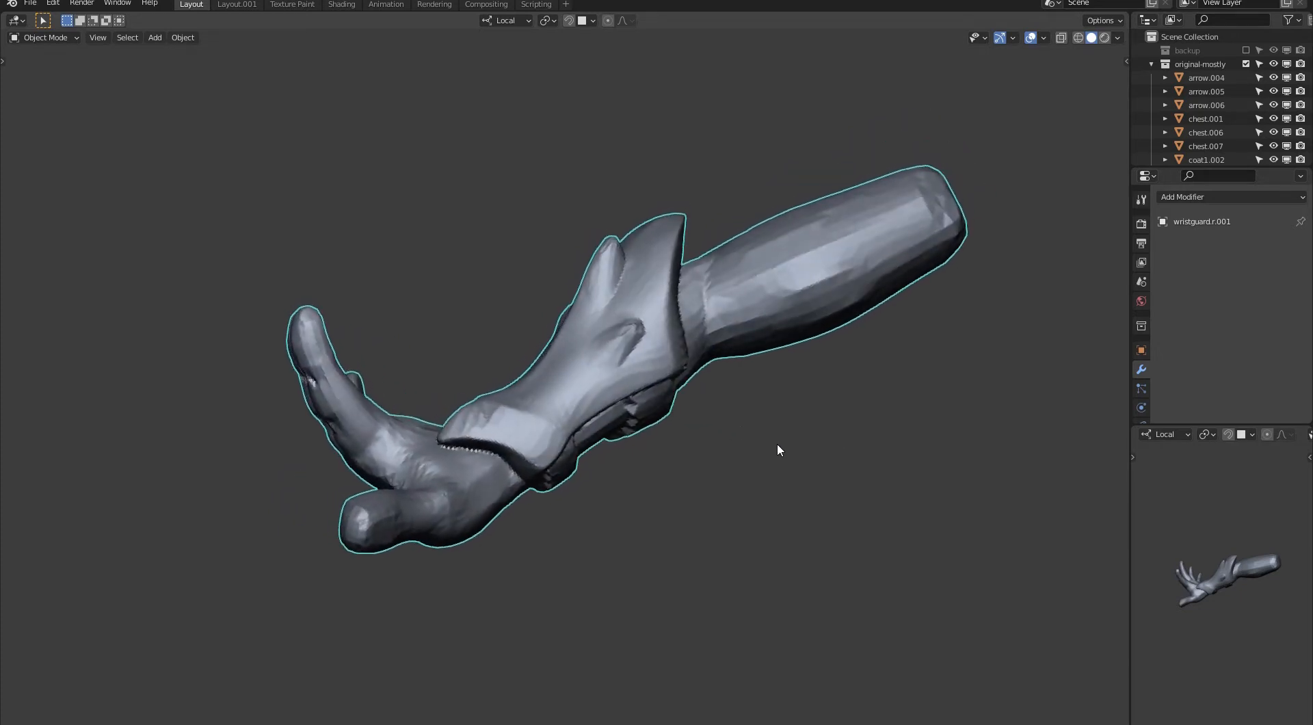
left_click_drag(779, 449, 561, 402)
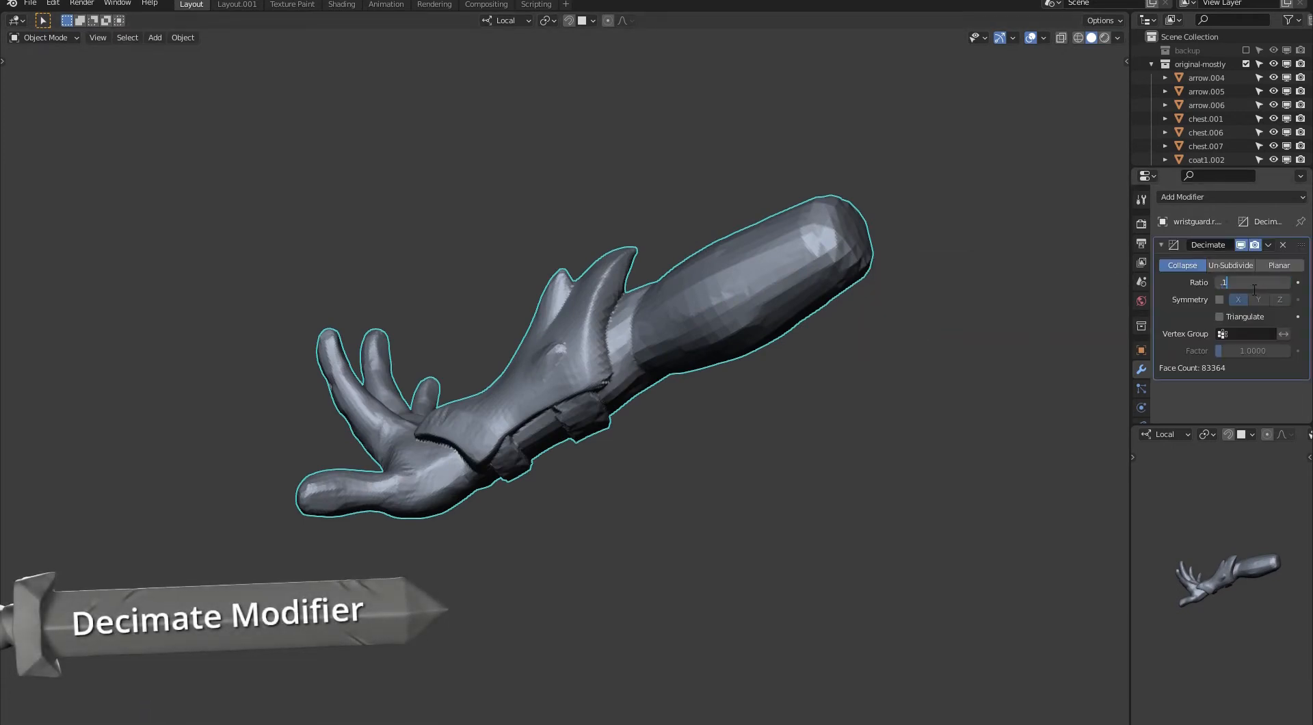
- Apply a Decimate modifier at ratio 0.1, leaving about 15,629 faces
type("0.1")
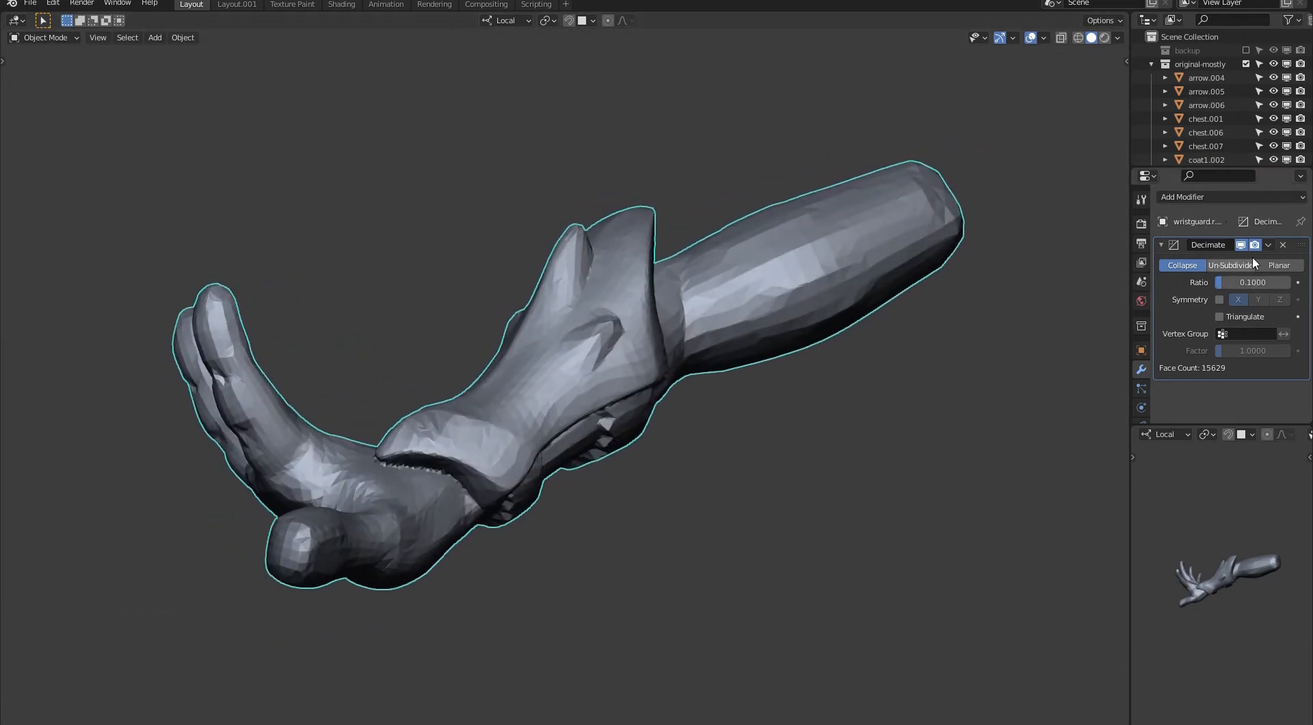
left_click(1268, 244)
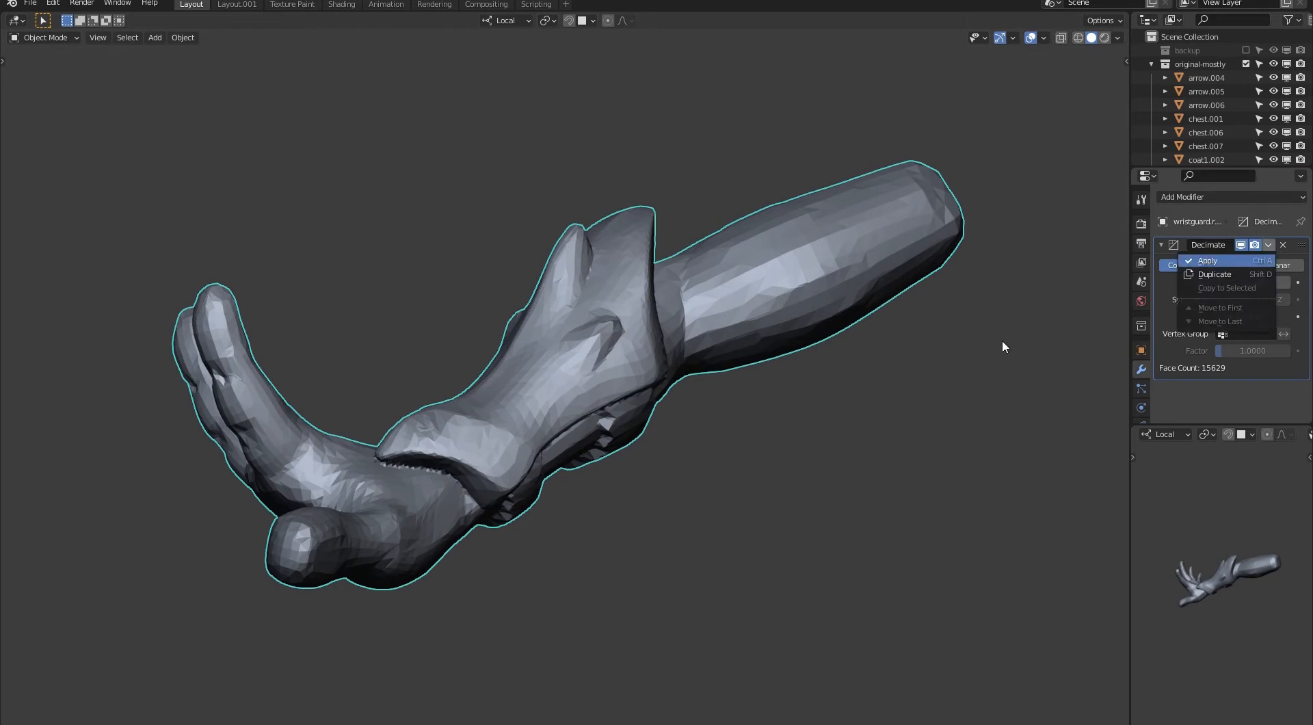
left_click(1207, 260)
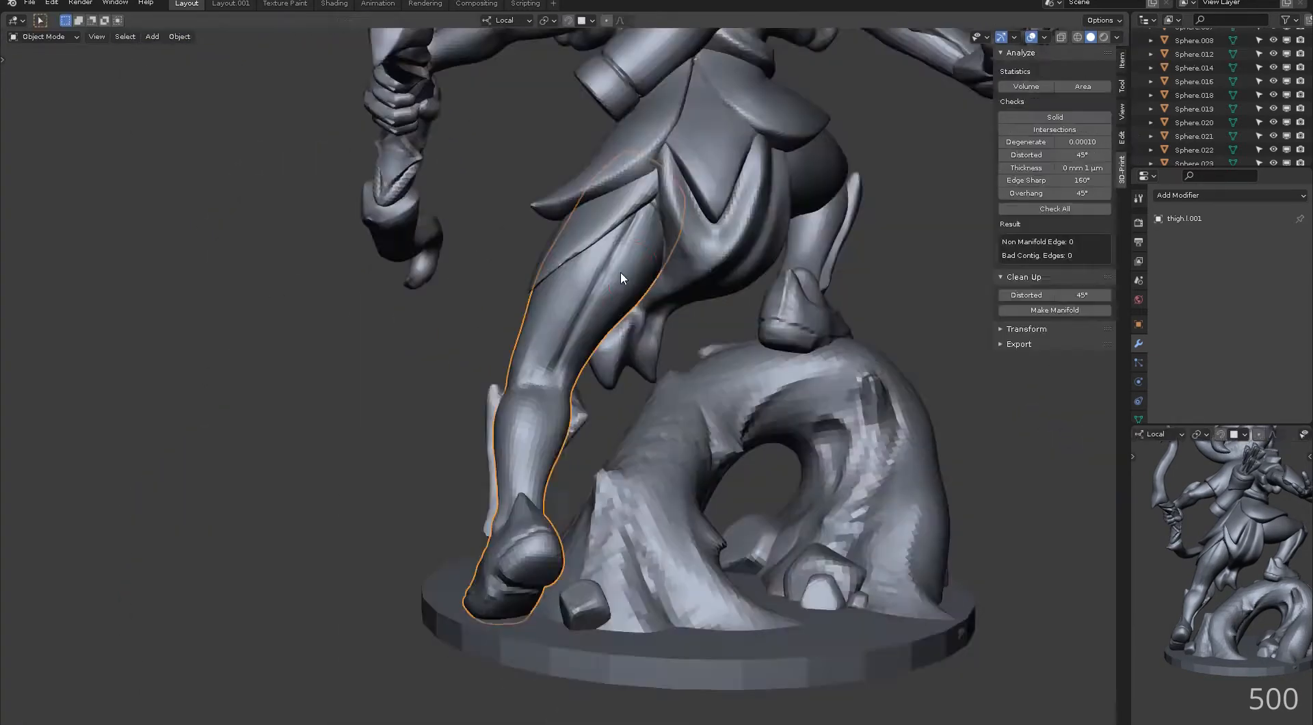
- Select thigh.l.001 and switch to Sculpt Mode with the Grab brush
left_click(42, 37)
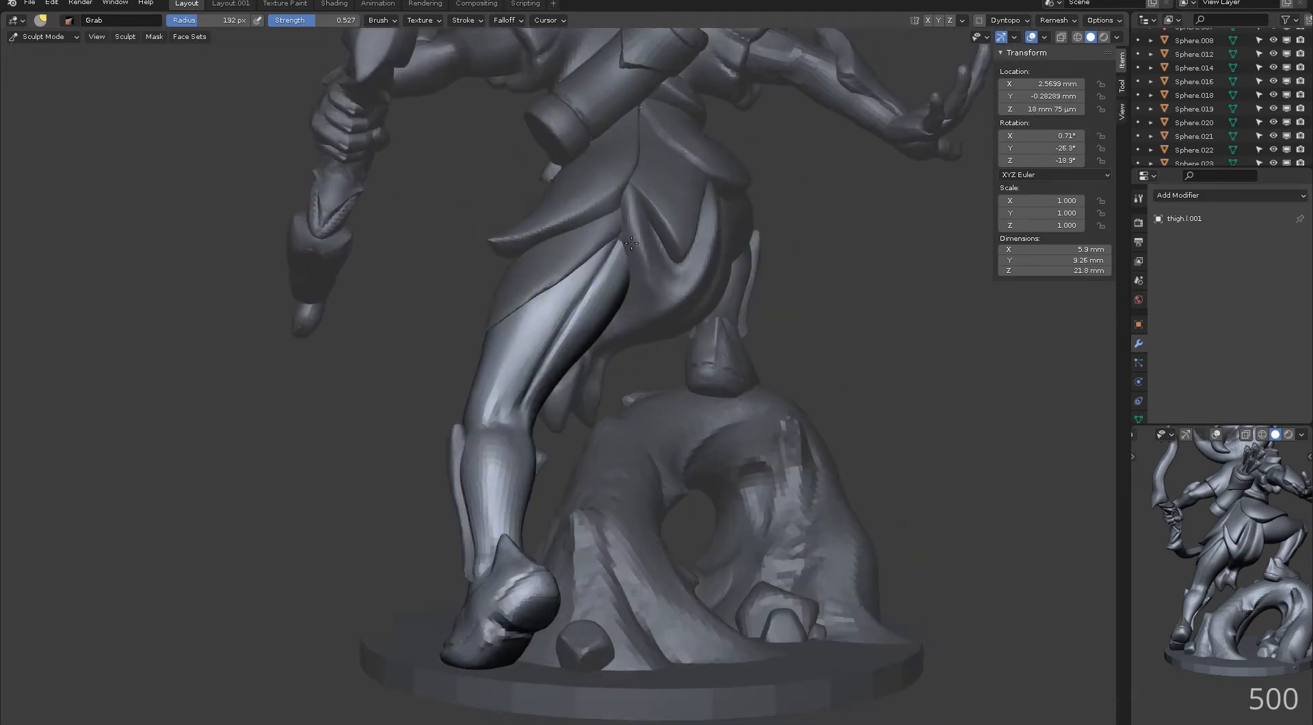
left_click(1056, 19)
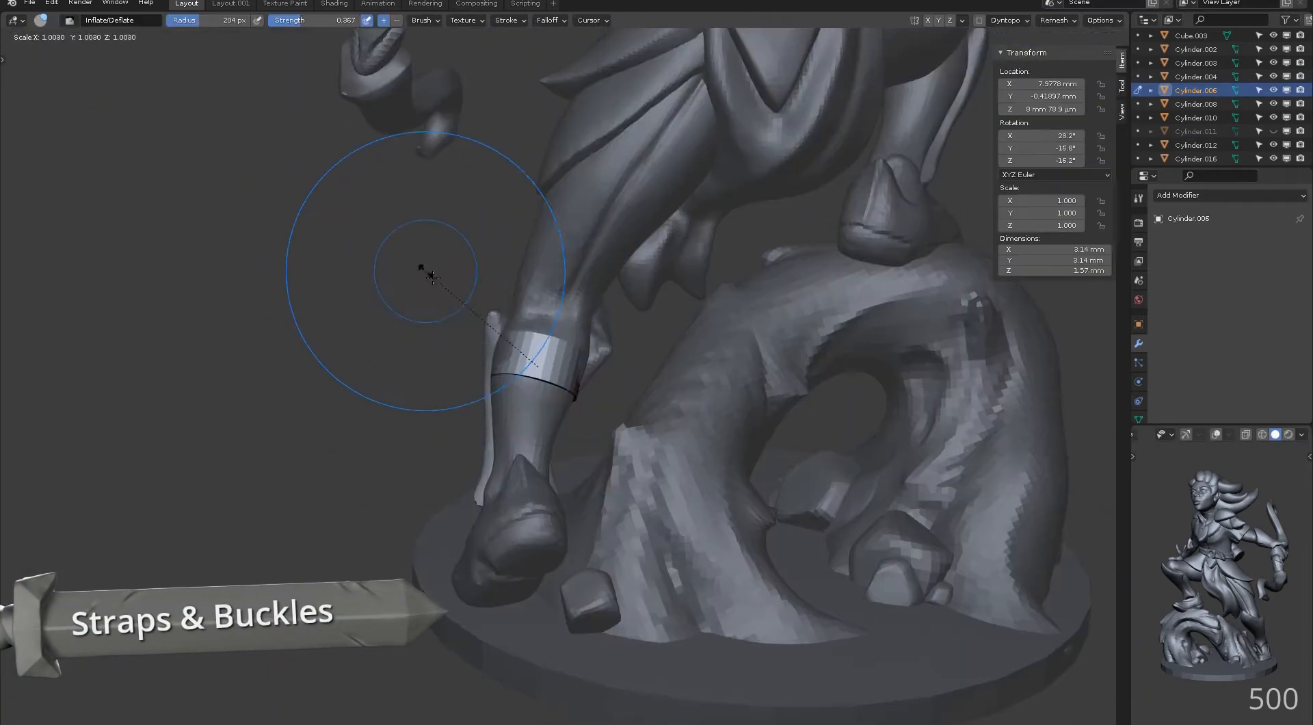
- Fit the wristguard cylinders on the forearm, then select the trunktree object
left_click_drag(436, 276, 768, 314)
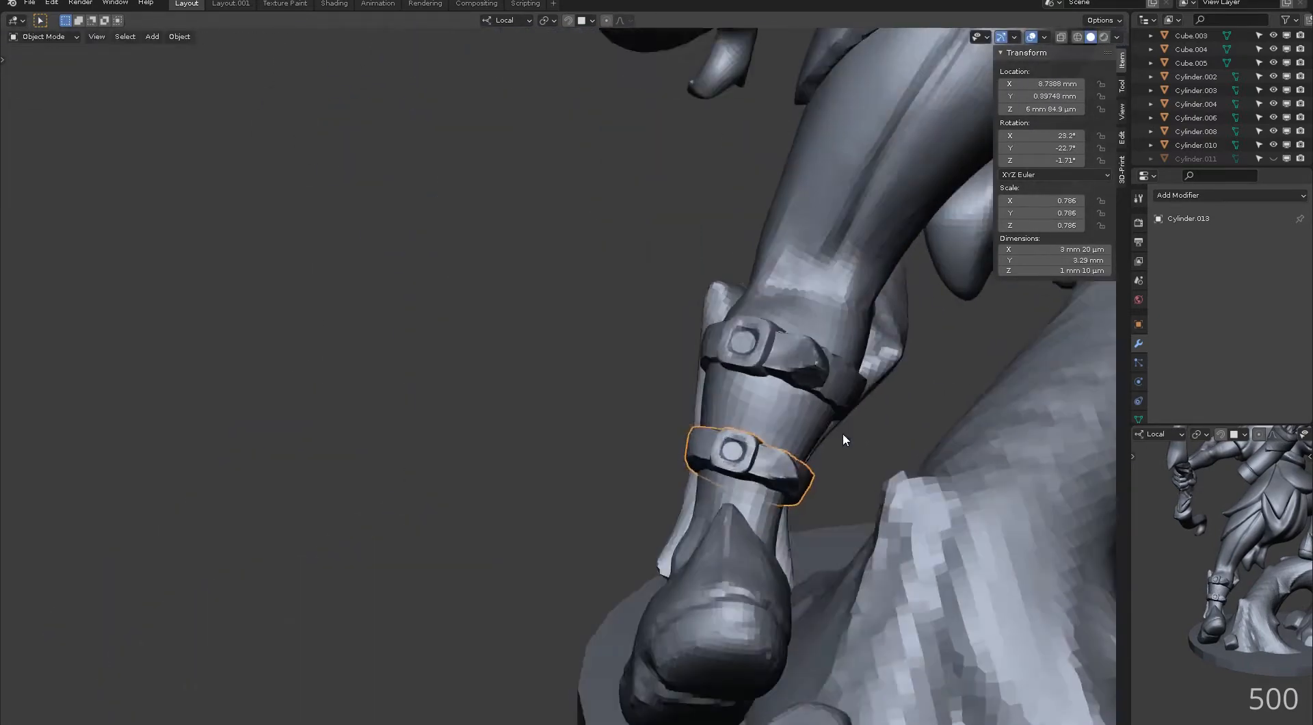
left_click(44, 36)
type("wrist")
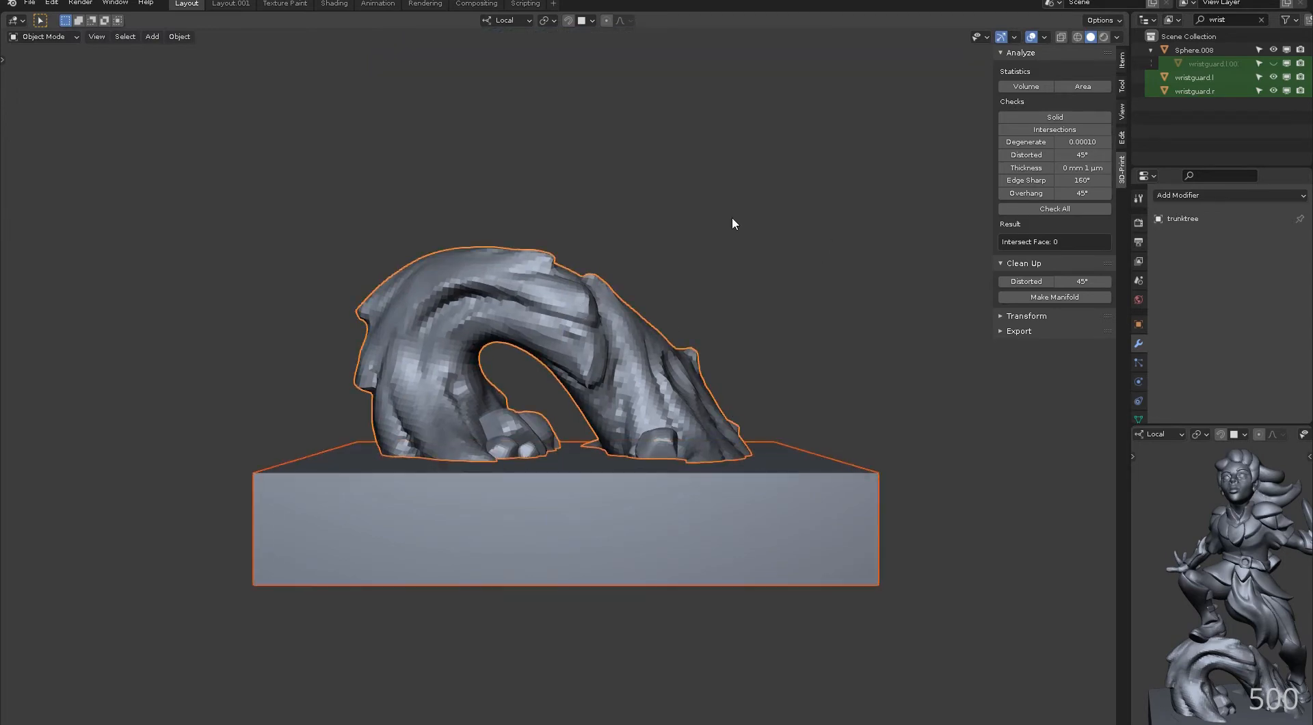
- Apply the trunktree object's Boolean modifier from its dropdown
left_click(1271, 241)
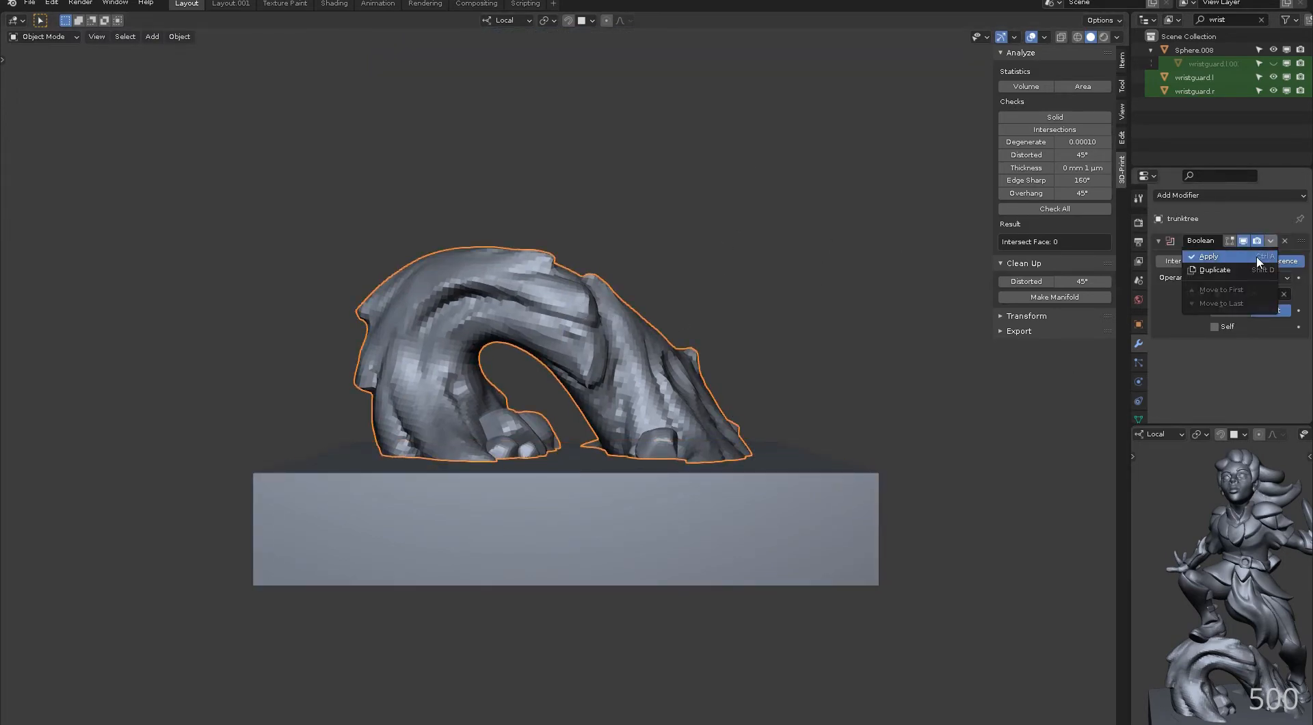
left_click(1207, 256)
type("palm")
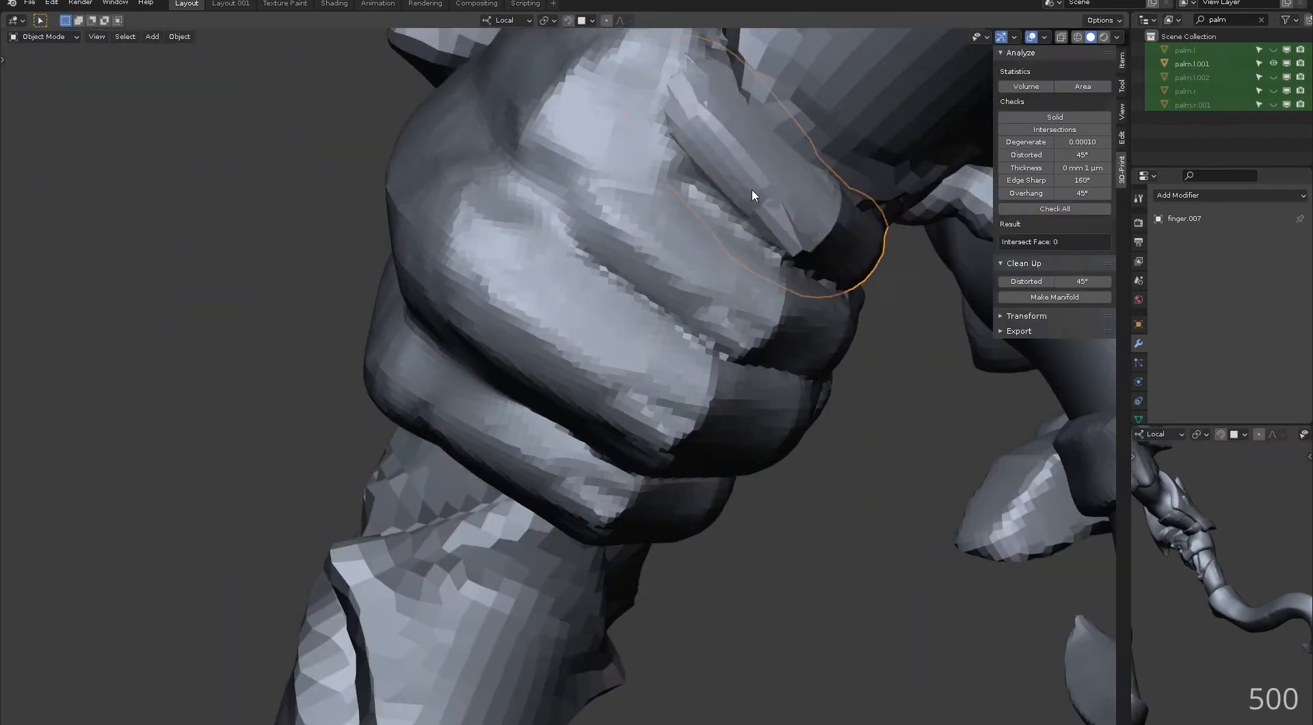
- Find 'palm' in the outliner and select the finger object wrapped over the fist
left_click(42, 37)
type("to mesh")
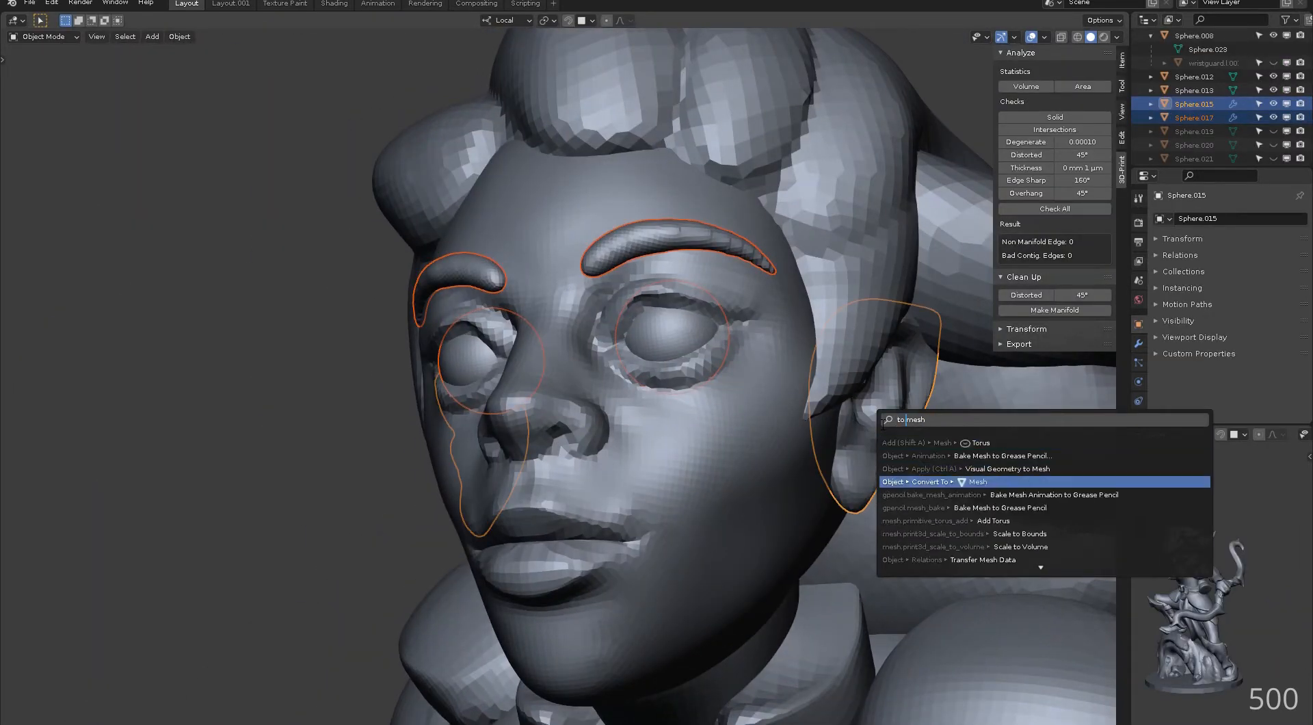
- Convert the selected eyebrow, eye and ear pieces to mesh with Convert To > Mesh
left_click(976, 481)
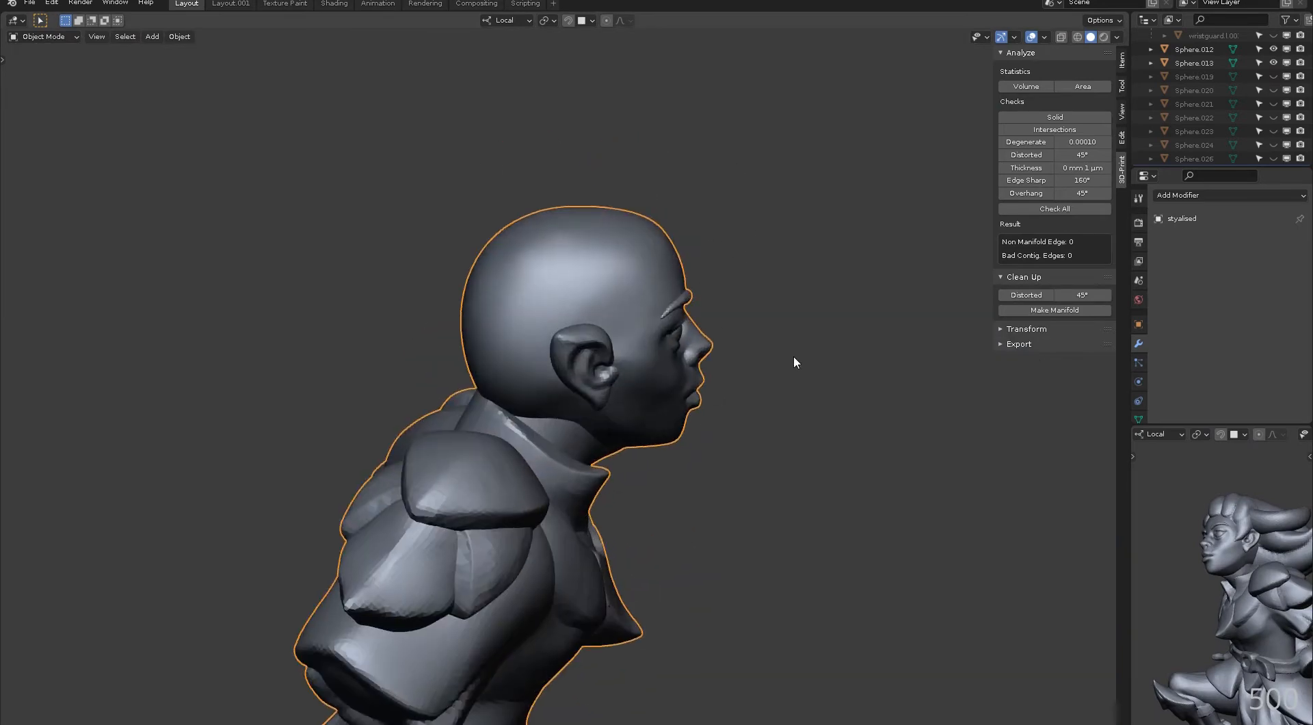
left_click(42, 37)
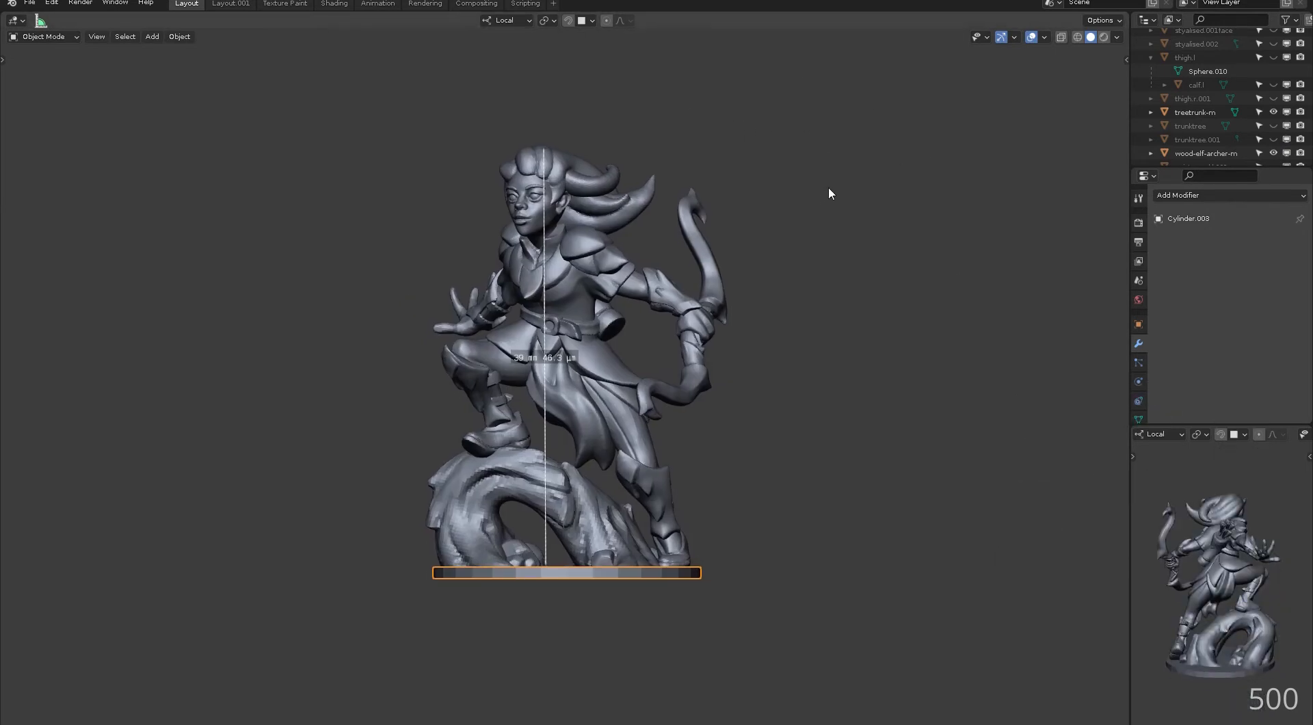
- Run the Intersections check in Edit Mode and fix flagged faces, cutting 154 to 125
key("Tab")
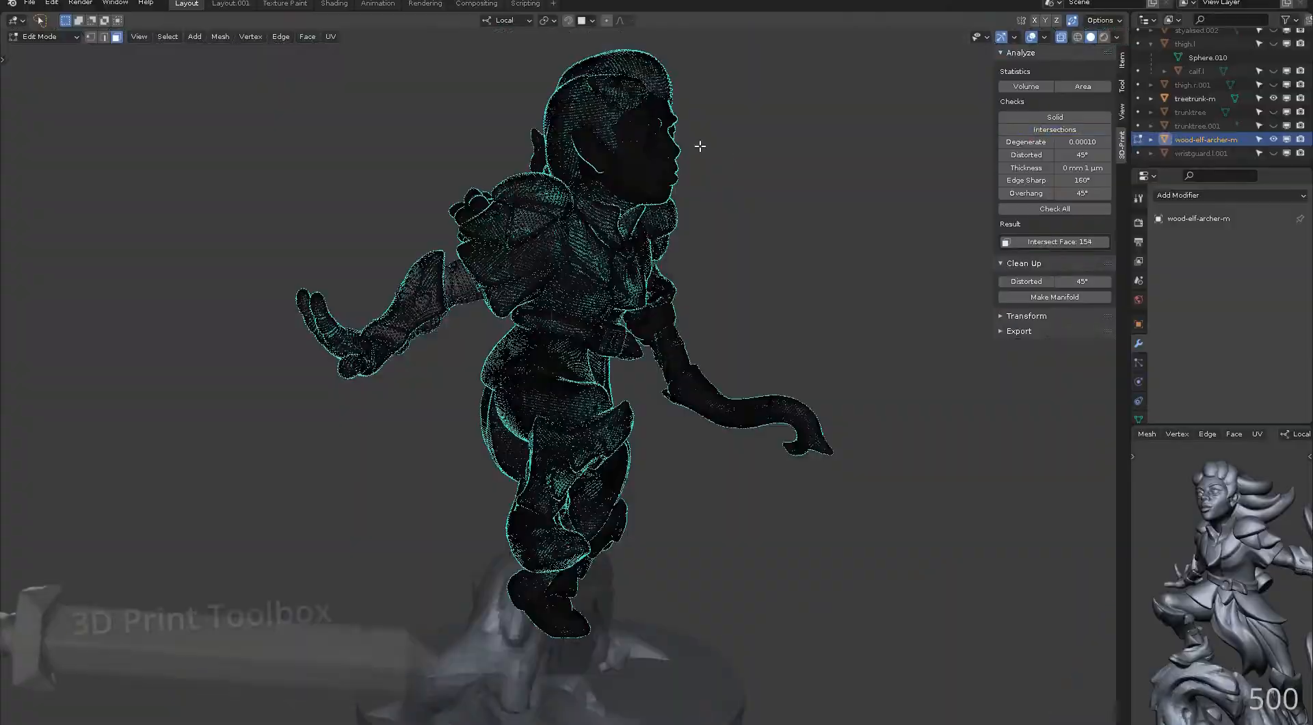
left_click(1014, 37)
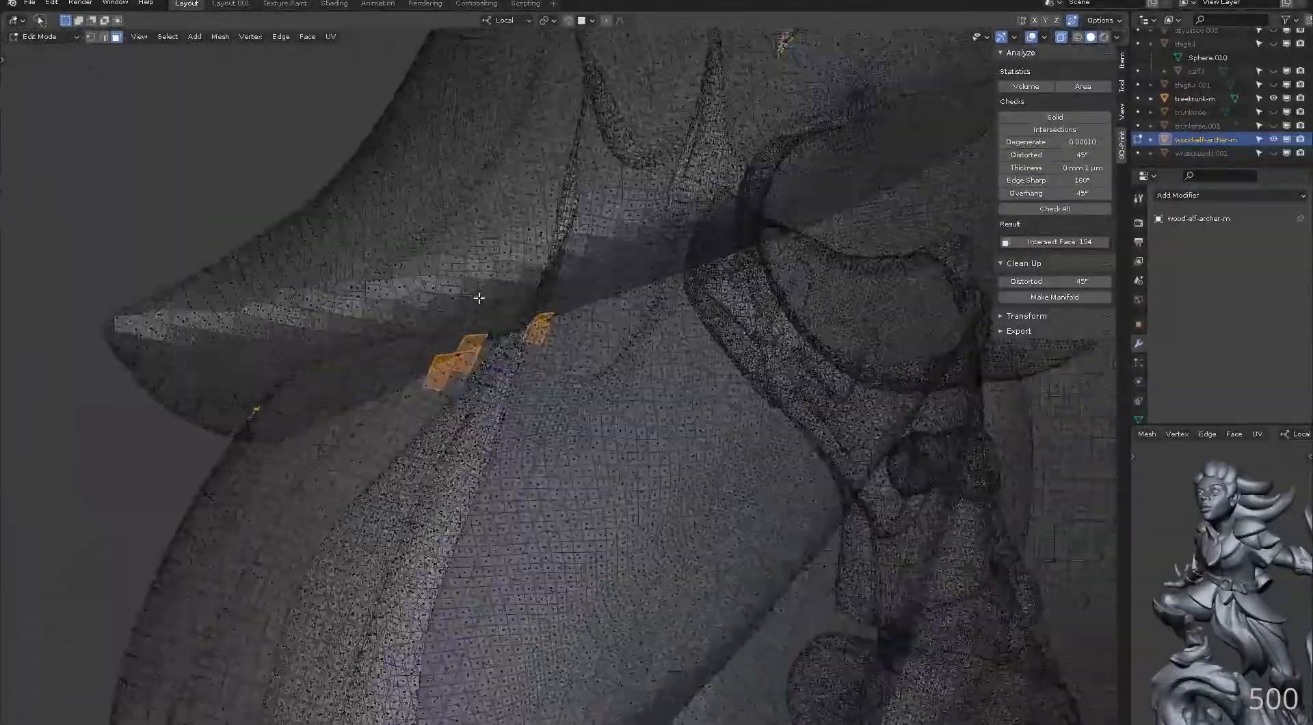
left_click(1055, 128)
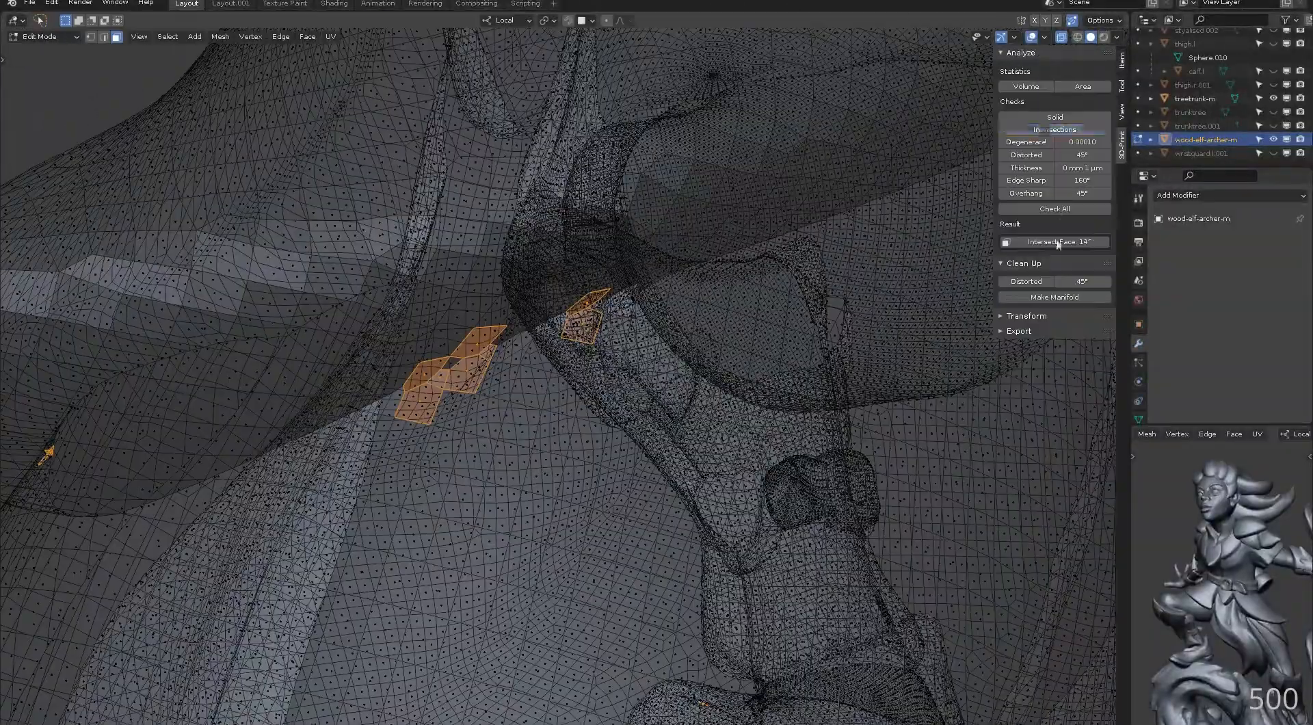
left_click(38, 37)
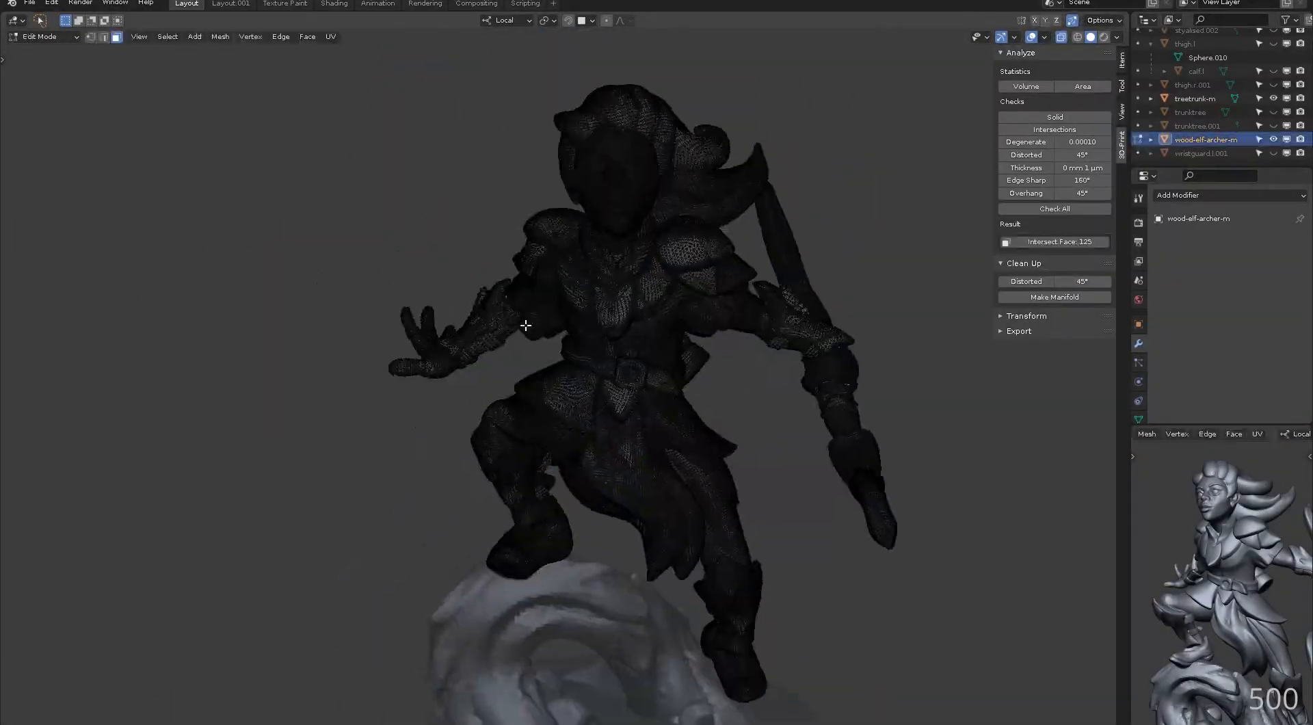
scroll("down", 3)
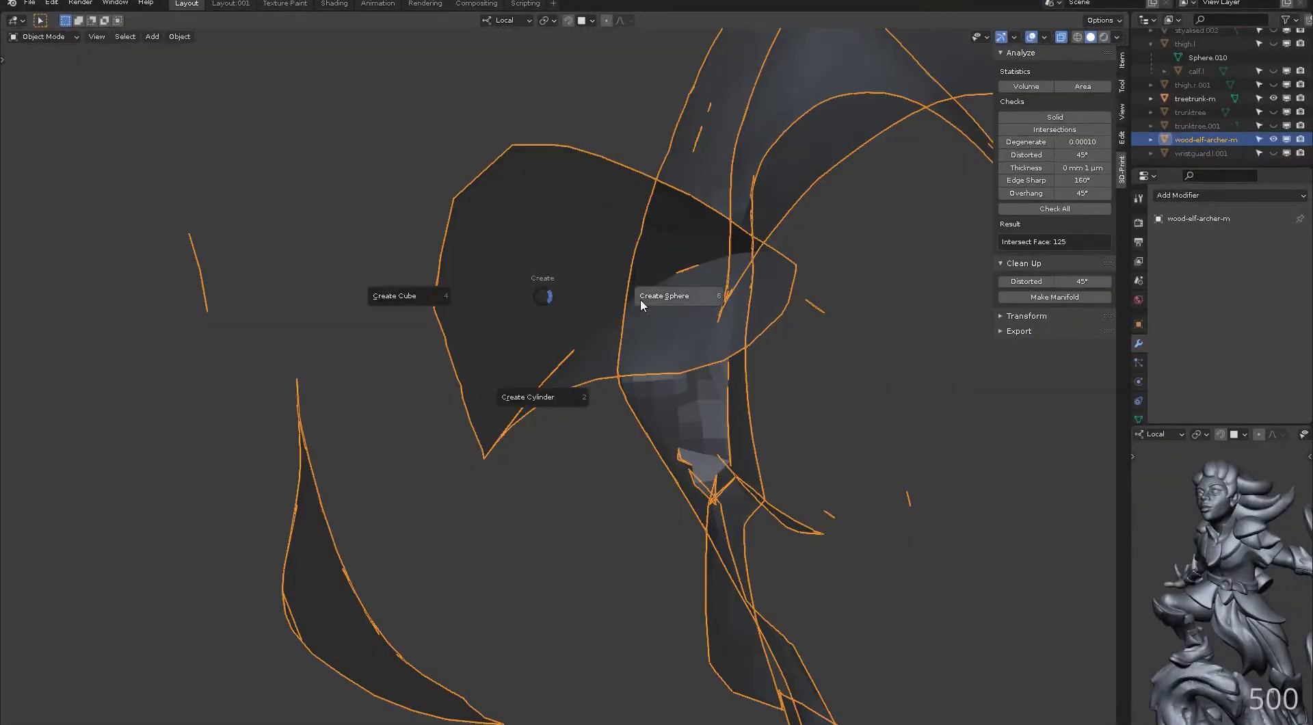
- Add a sphere piece to the archer model with Create Sphere
left_click(664, 295)
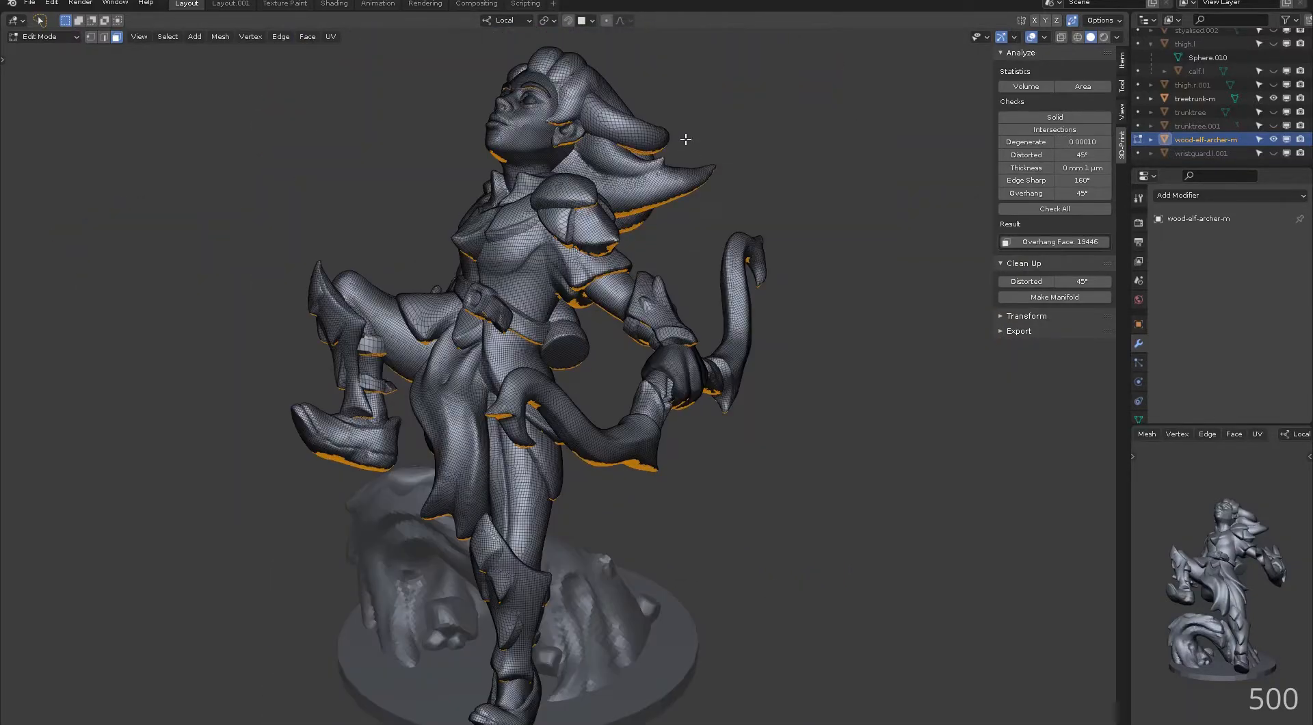
mouse_move(680, 139)
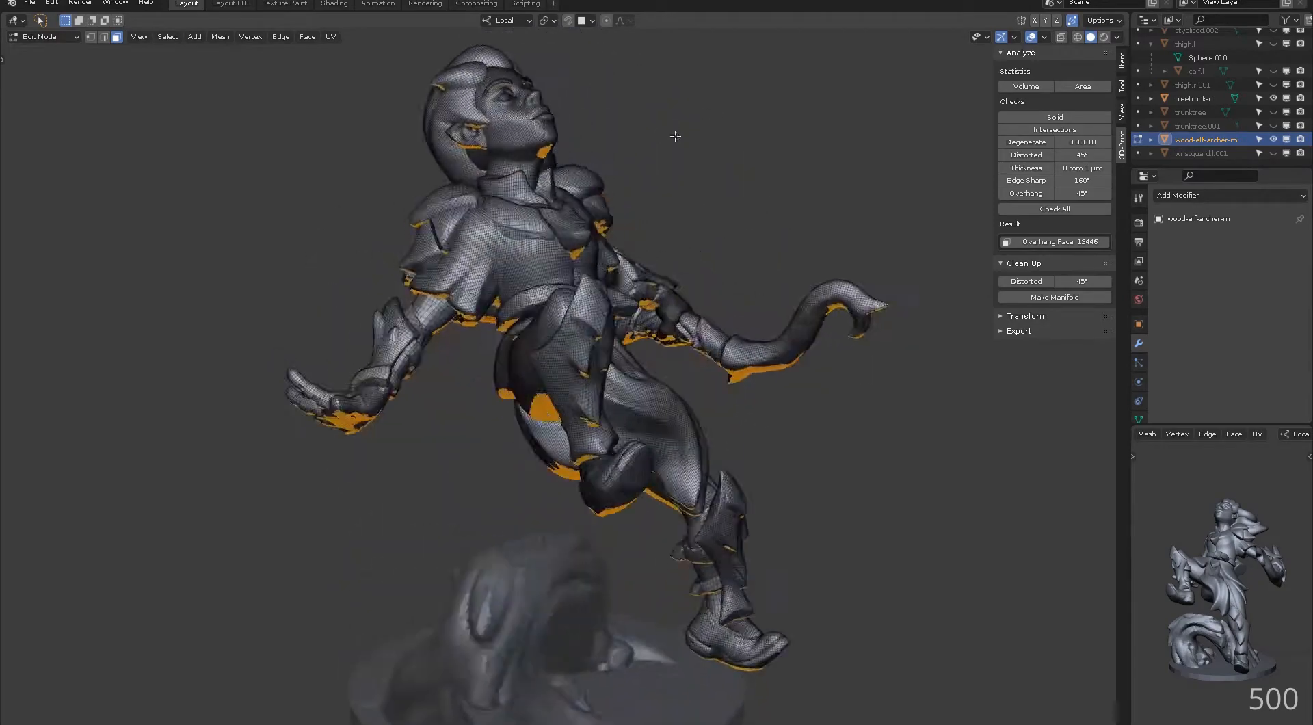
- Inspect the archer's highlighted overhangs and tilt the figure a few degrees
left_click_drag(674, 137, 519, 245)
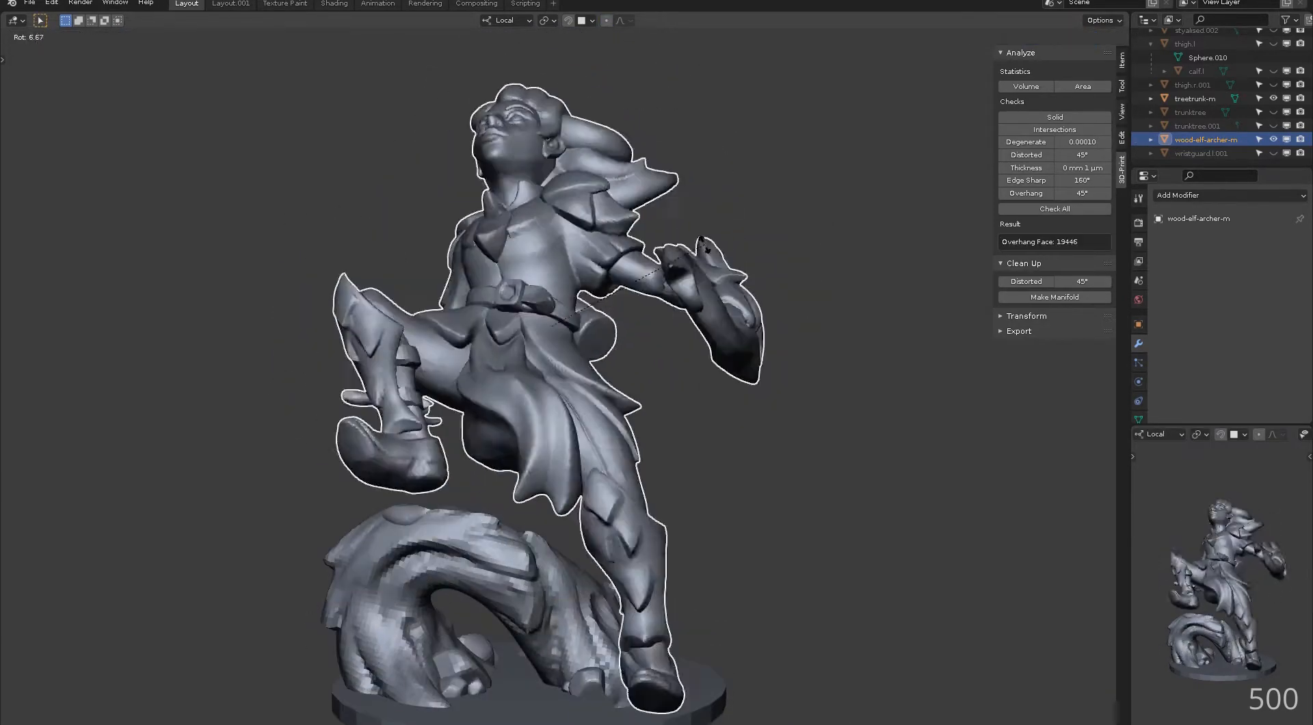
key("Tab")
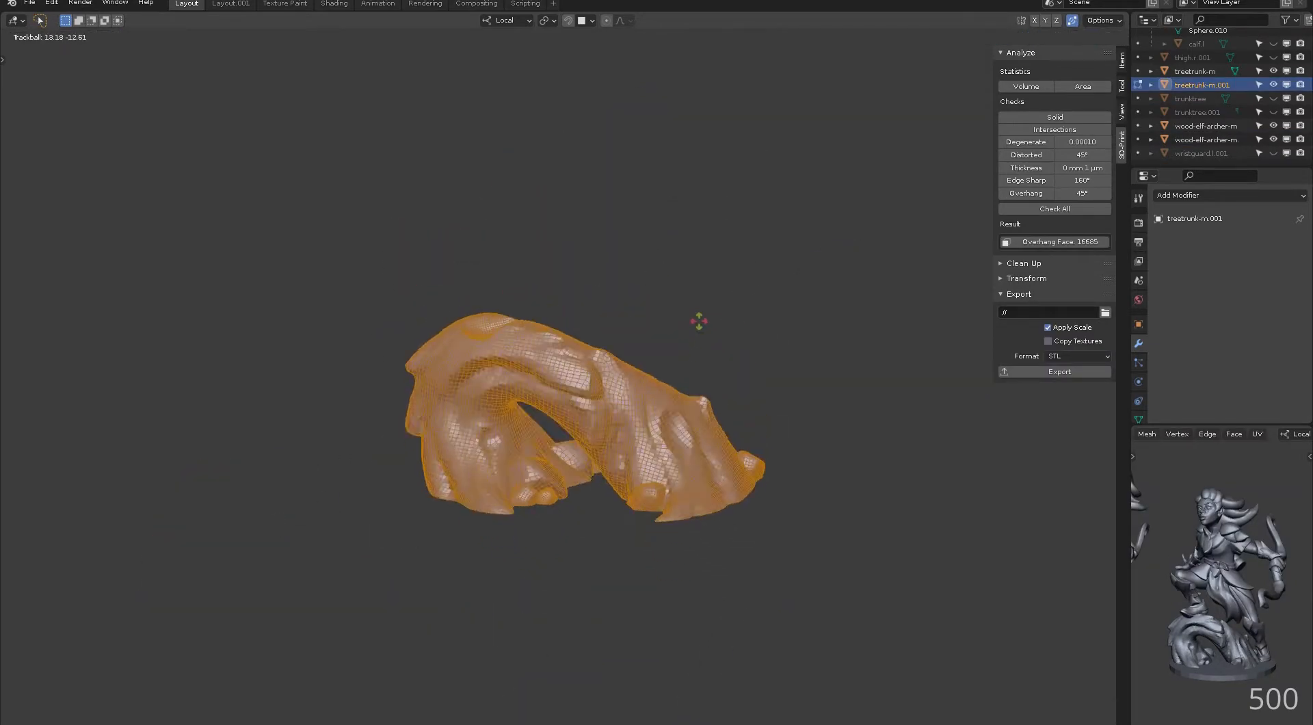
- Confirm treetrunk-m.001's new rotation and recheck overhangs, now down to 504 faces
left_click(1025, 192)
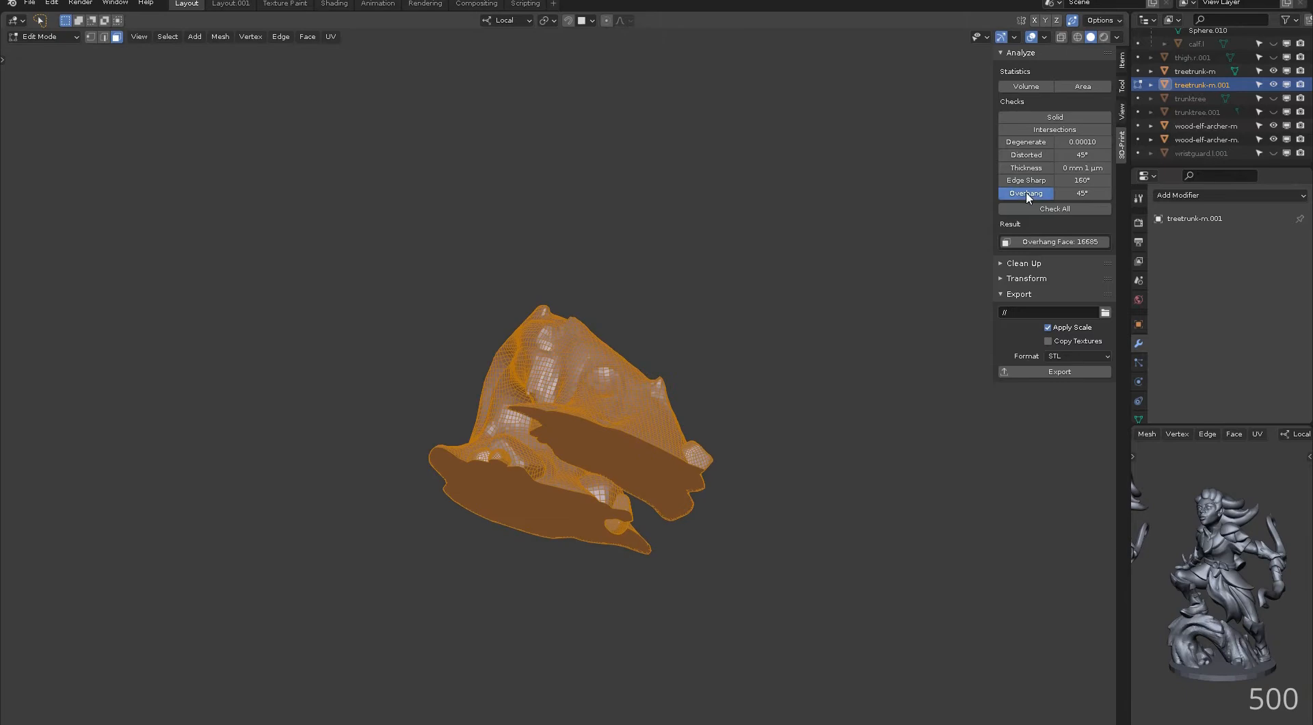
left_click(1025, 193)
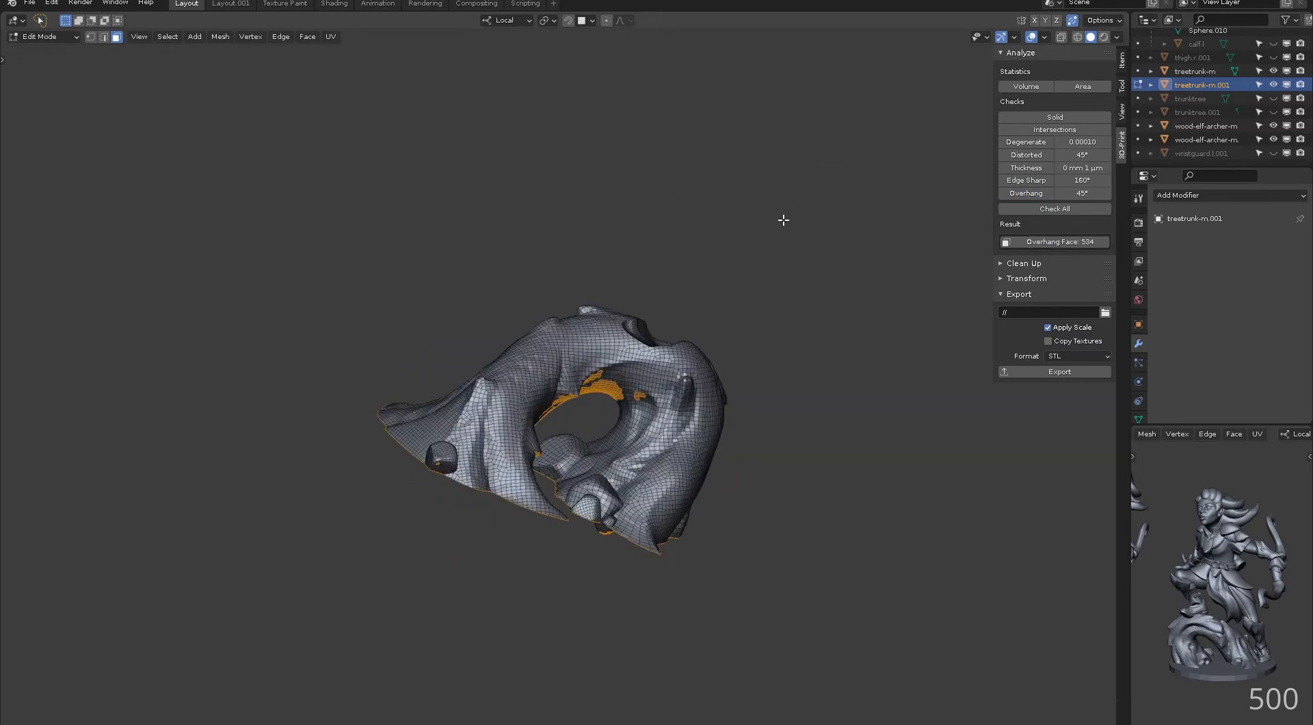
left_click_drag(783, 221, 823, 243)
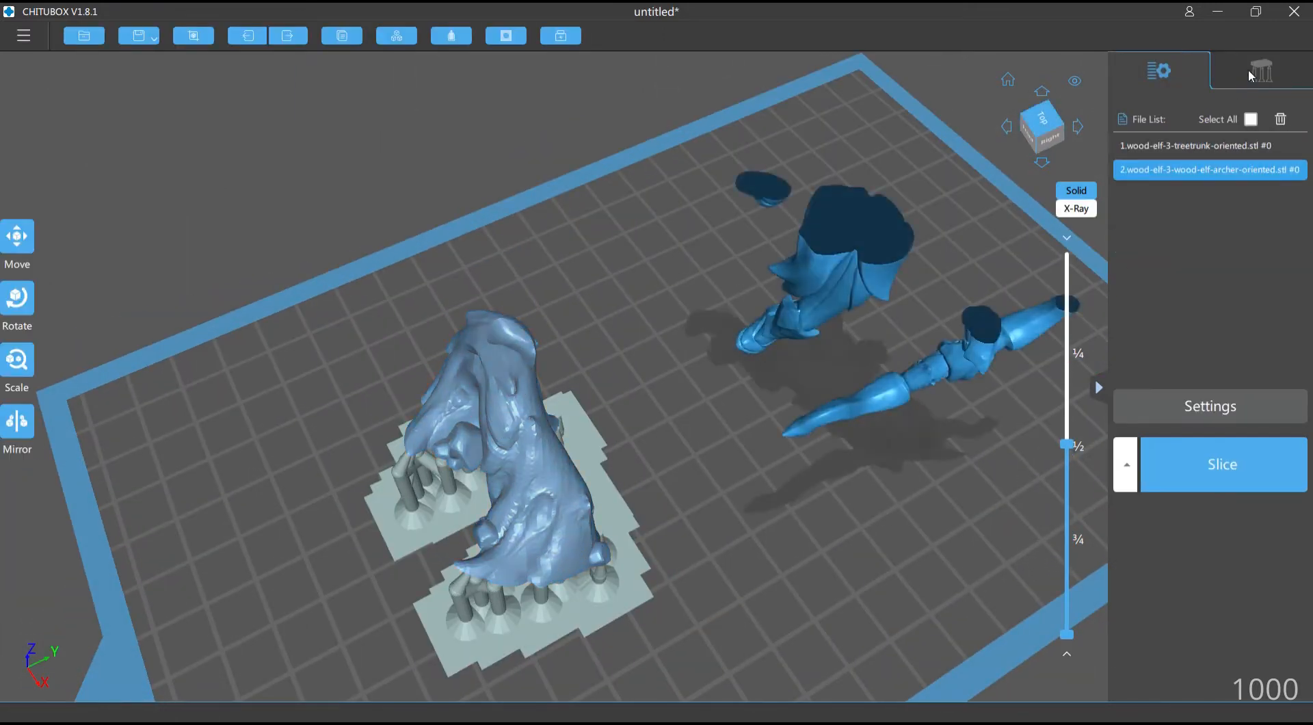
- Open the support settings and lower the layer slider to inspect the archer's low islands
left_click(23, 36)
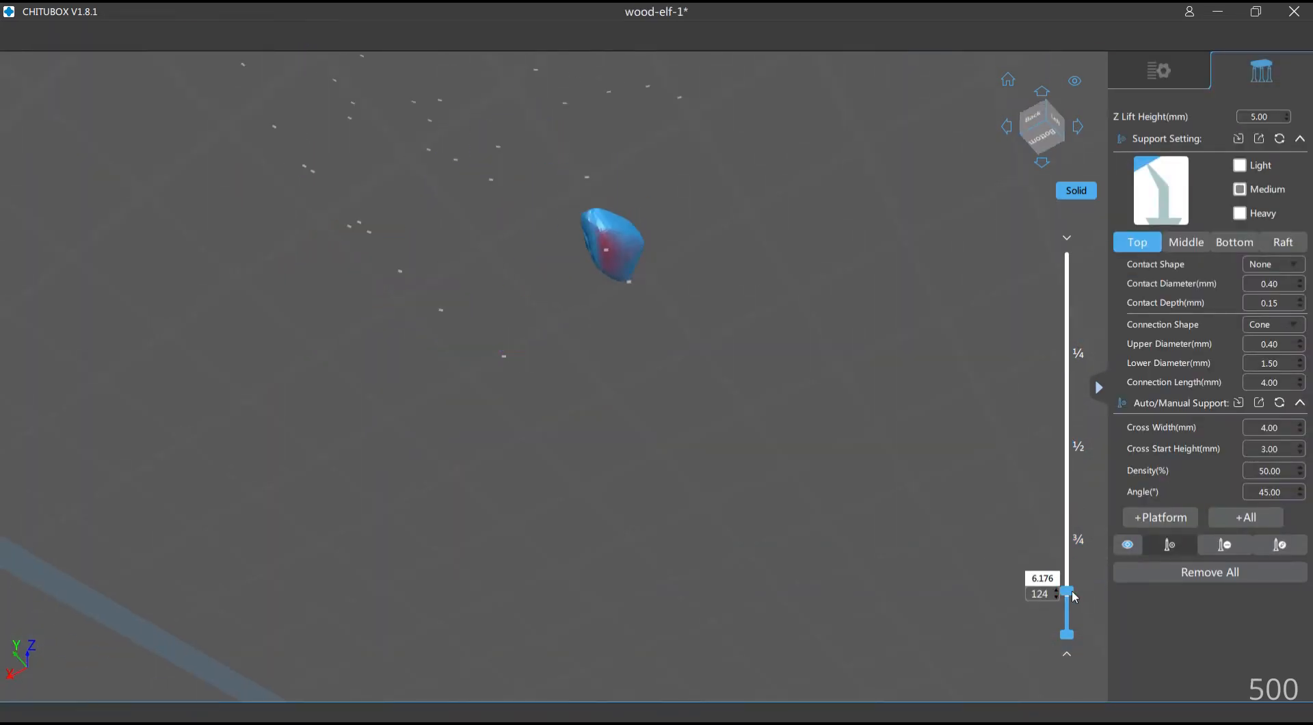
left_click_drag(1067, 593, 1066, 598)
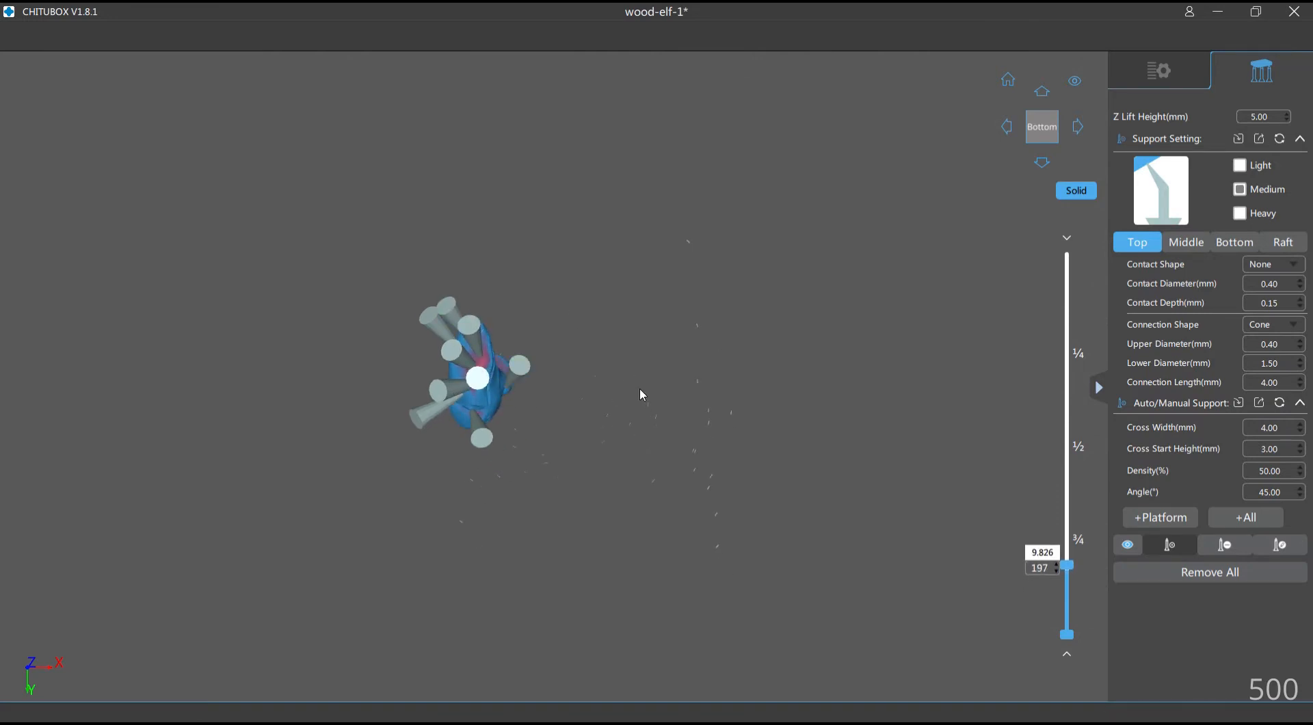
left_click_drag(477, 377, 410, 318)
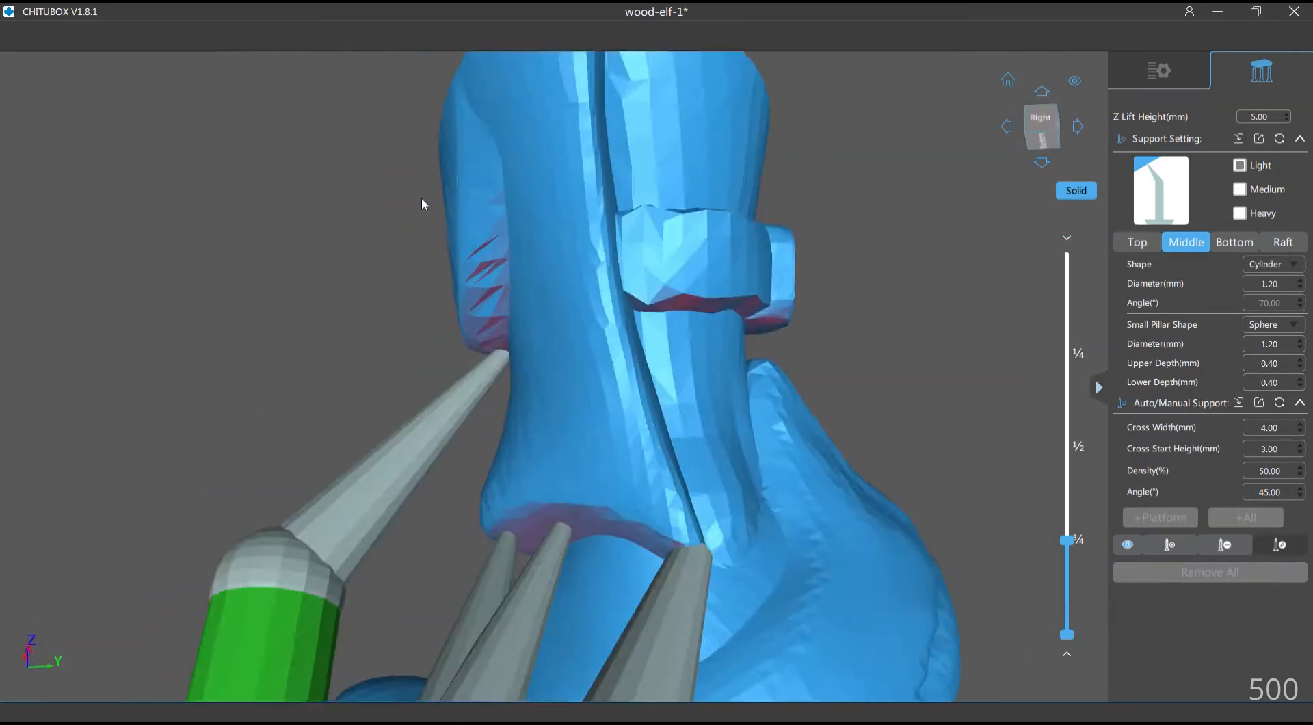
- Add manual supports under the archer's leg, body and weapon overhangs using the Medium preset
left_click_drag(585, 335, 418, 179)
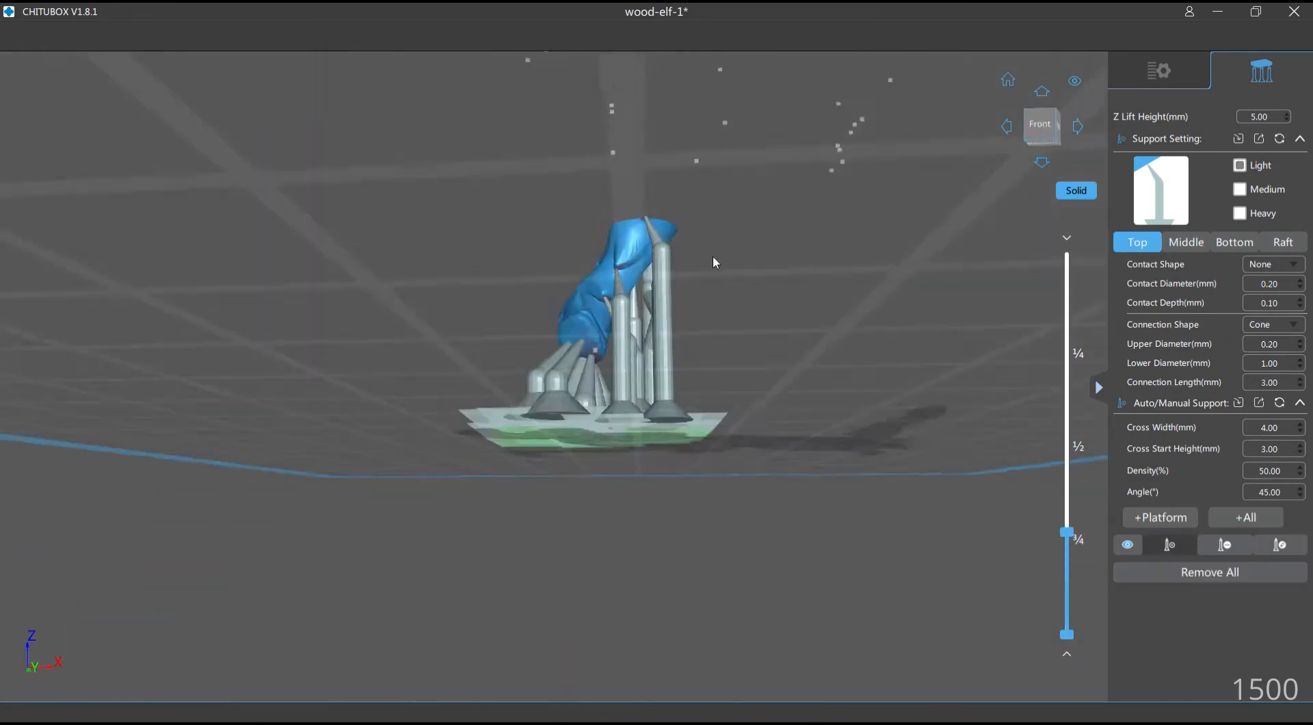
scroll("up", 3)
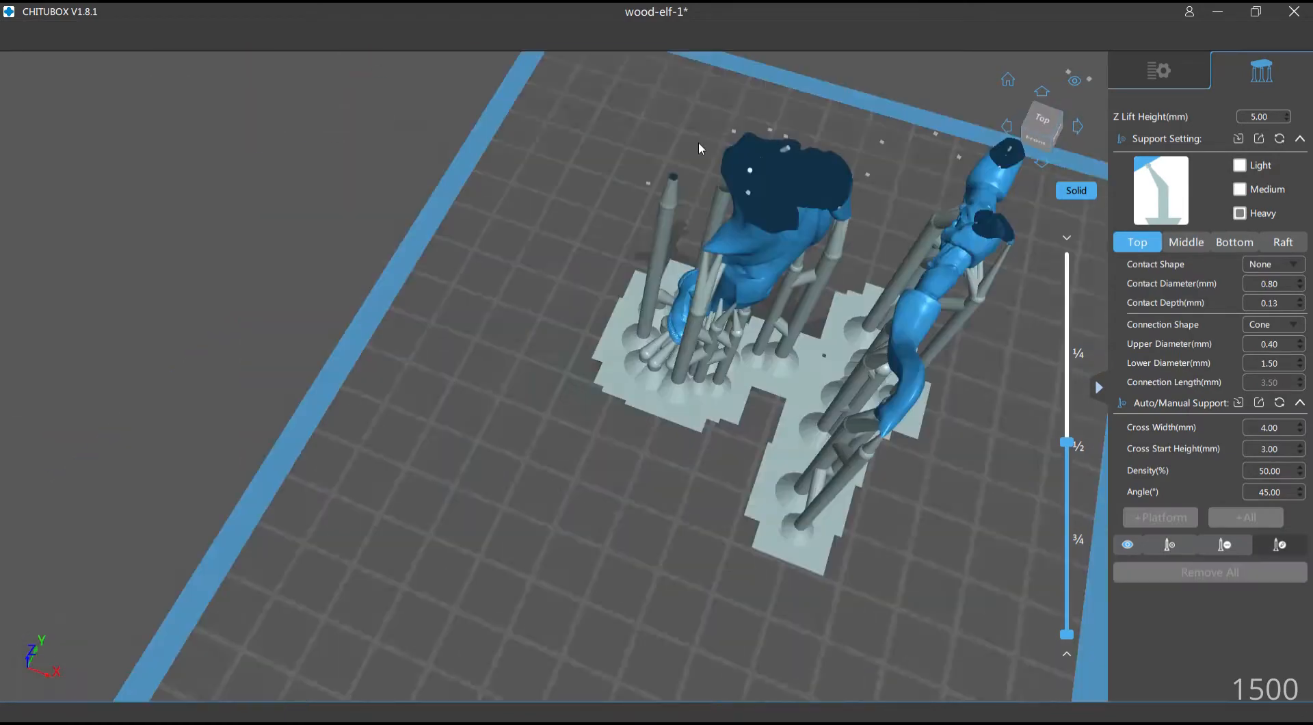
left_click_drag(699, 149, 579, 330)
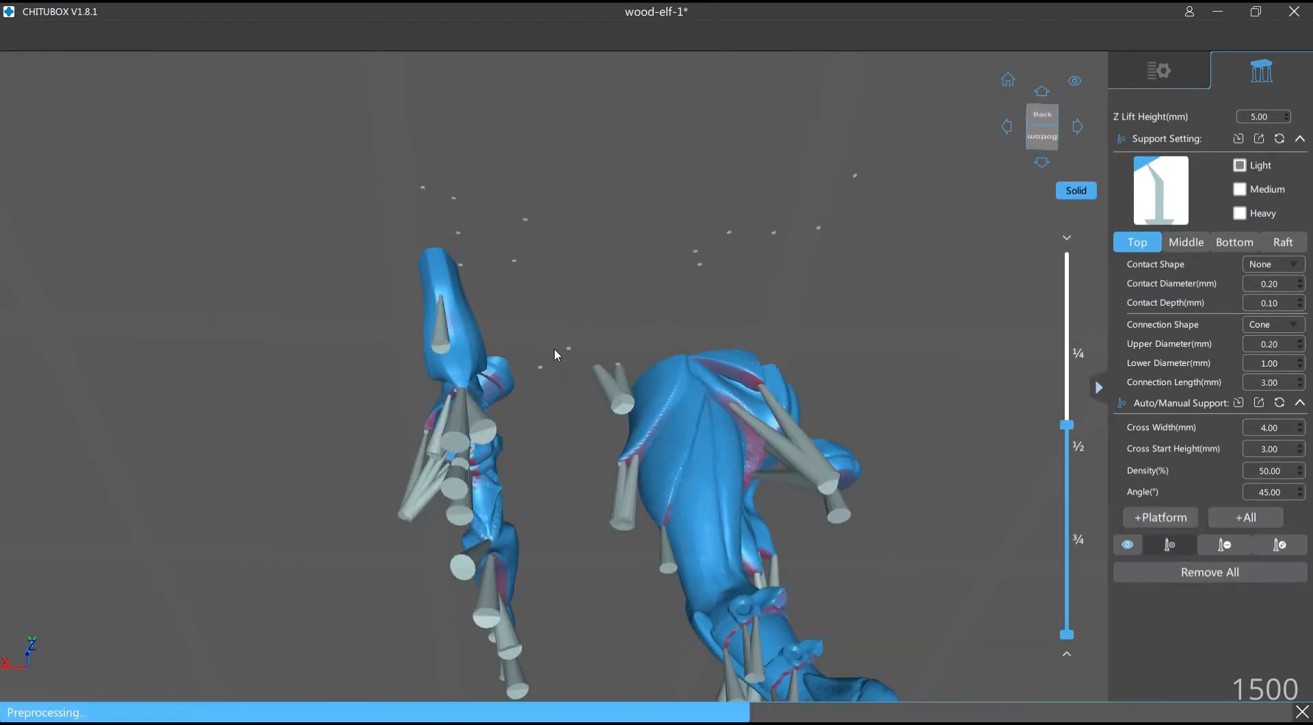
left_click(1184, 242)
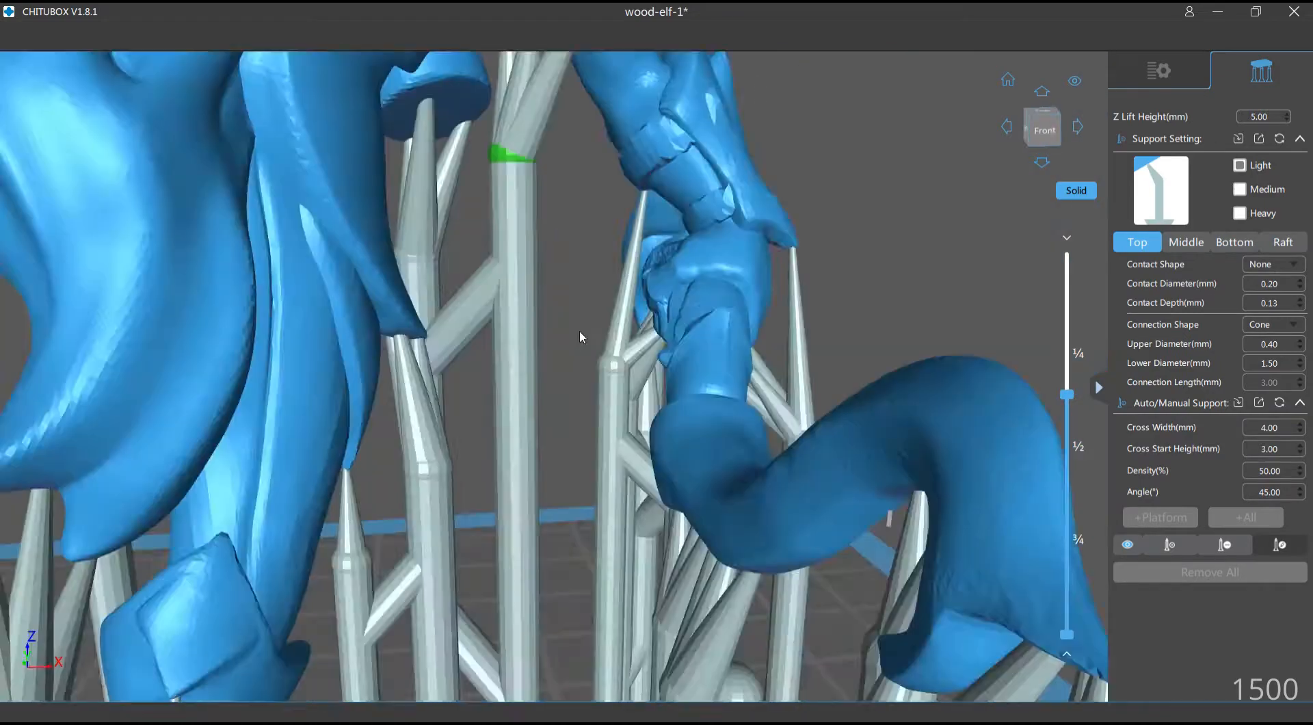
left_click_drag(586, 335, 686, 288)
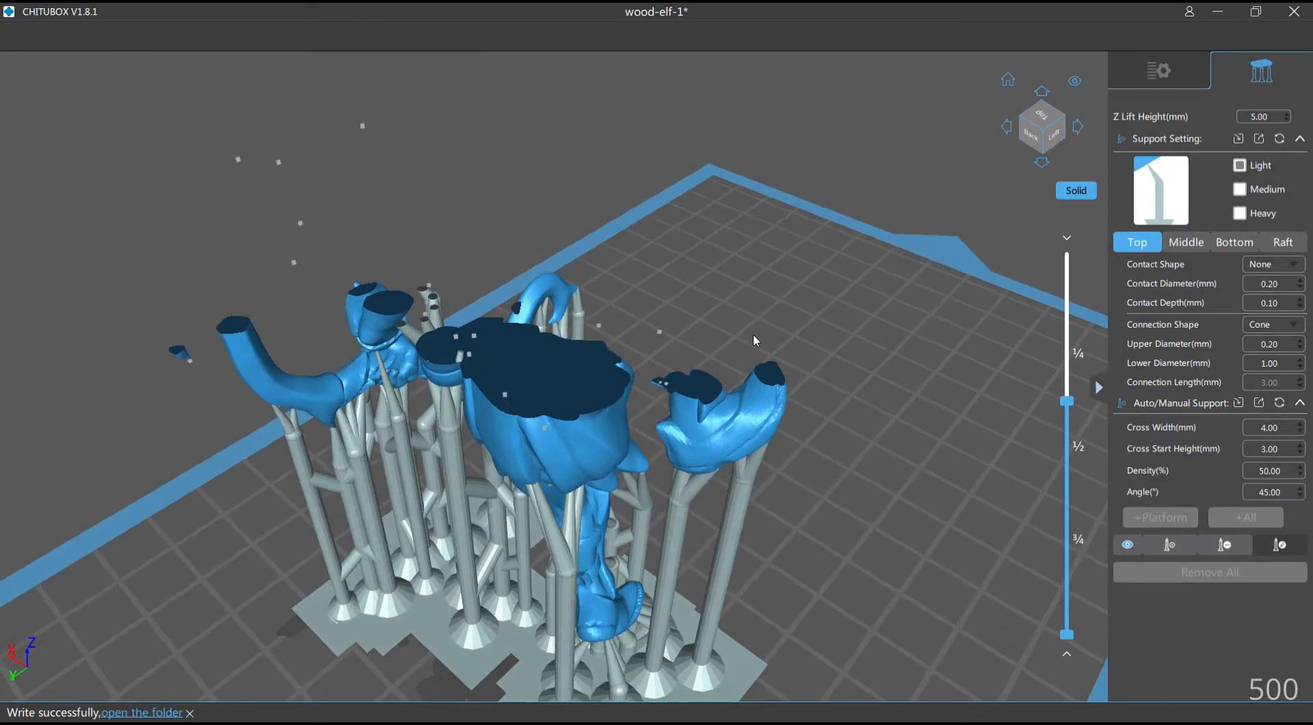
left_click_drag(753, 340, 586, 272)
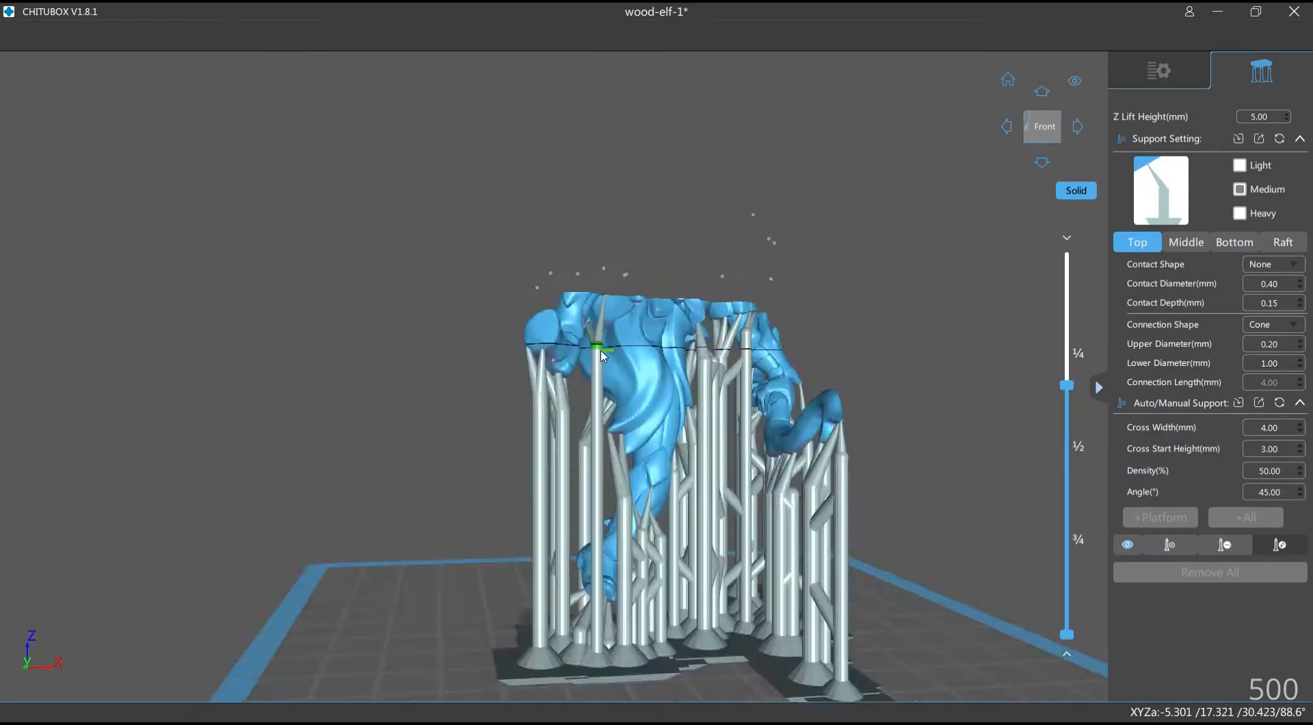
- Place supports under the curled tail tip and its nearby overhangs
left_click_drag(603, 356, 799, 276)
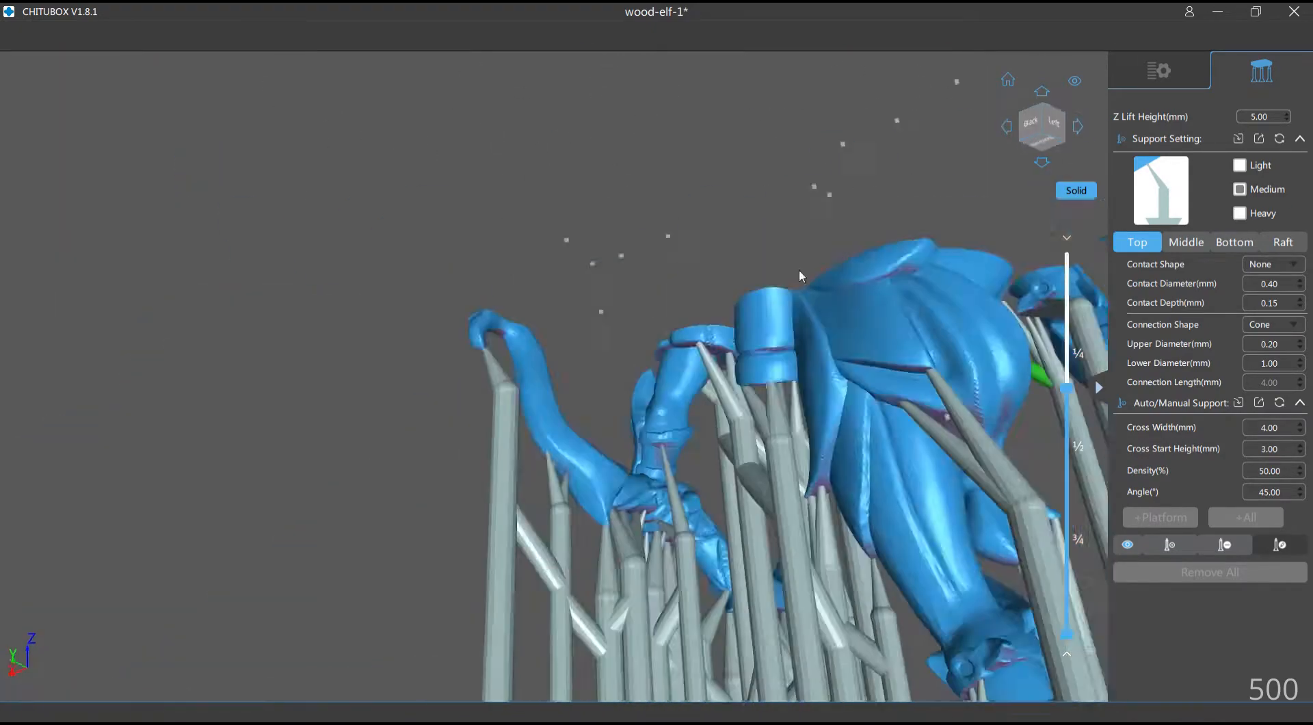
left_click(1186, 242)
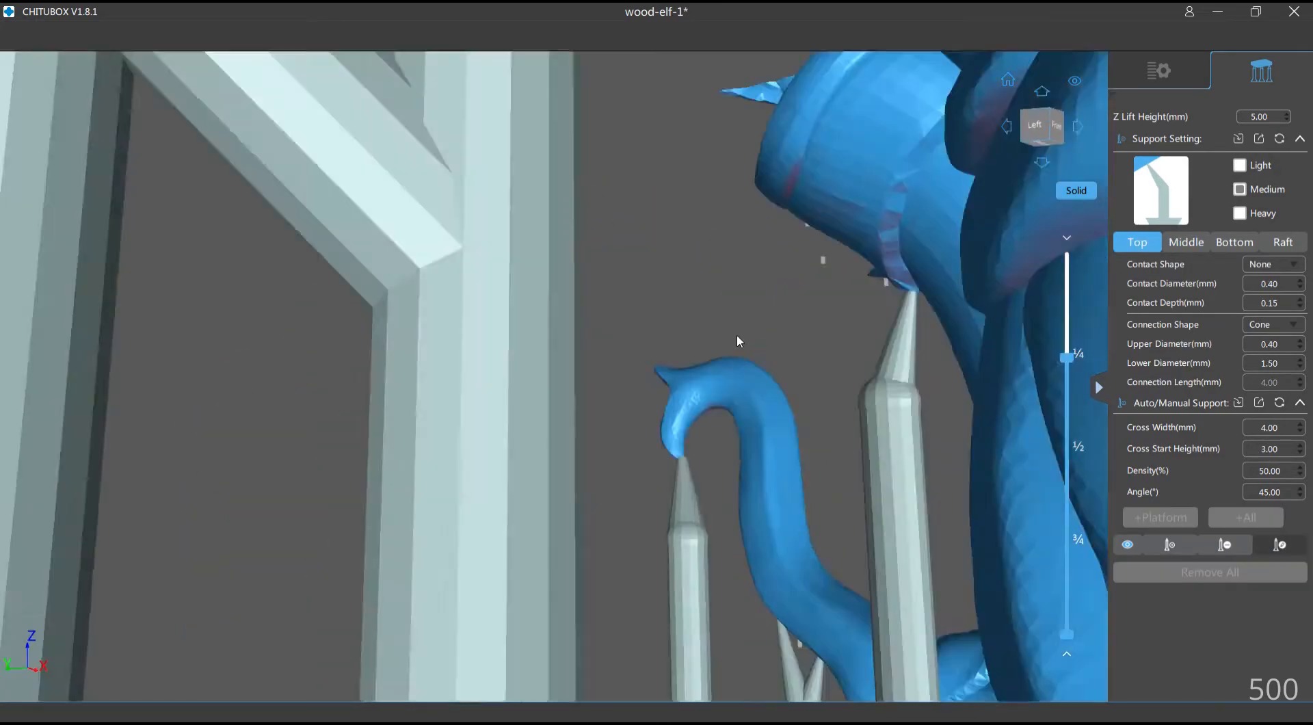
left_click_drag(737, 341, 698, 201)
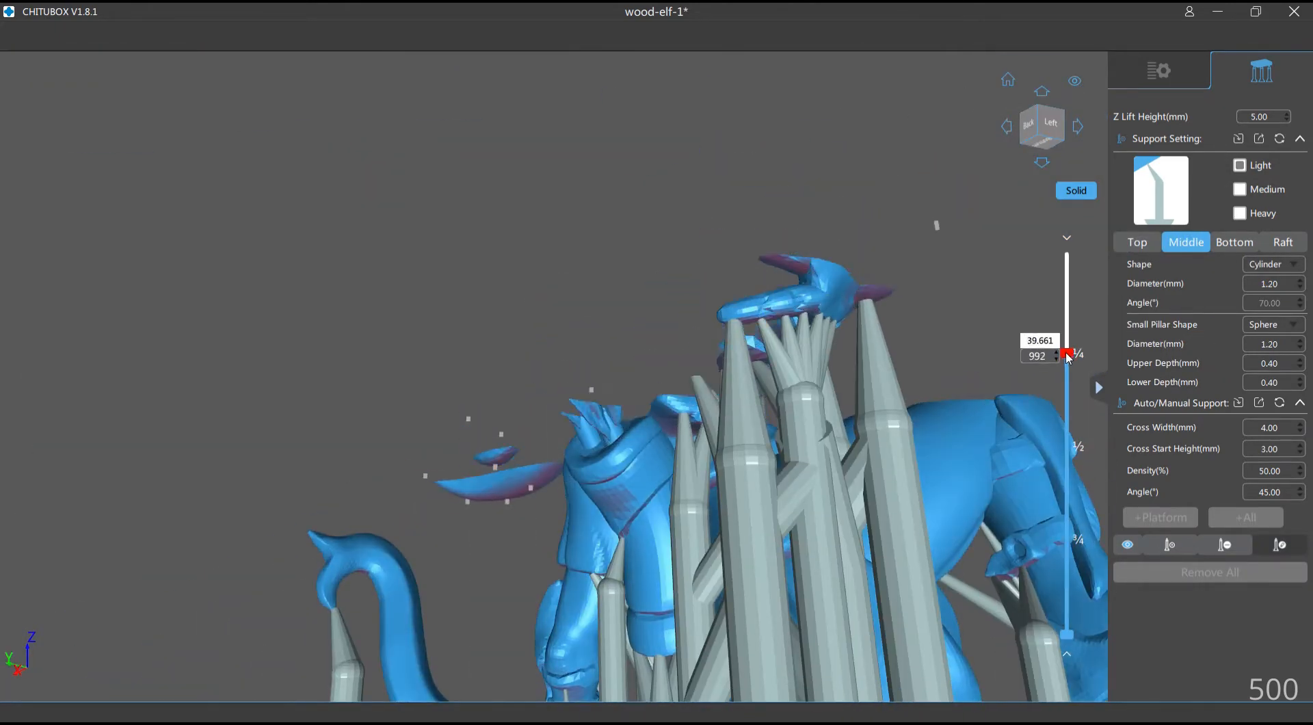
- Add pillars under the outstretched hand, horn tip, archer's side and an overhang near the head
left_click(1136, 242)
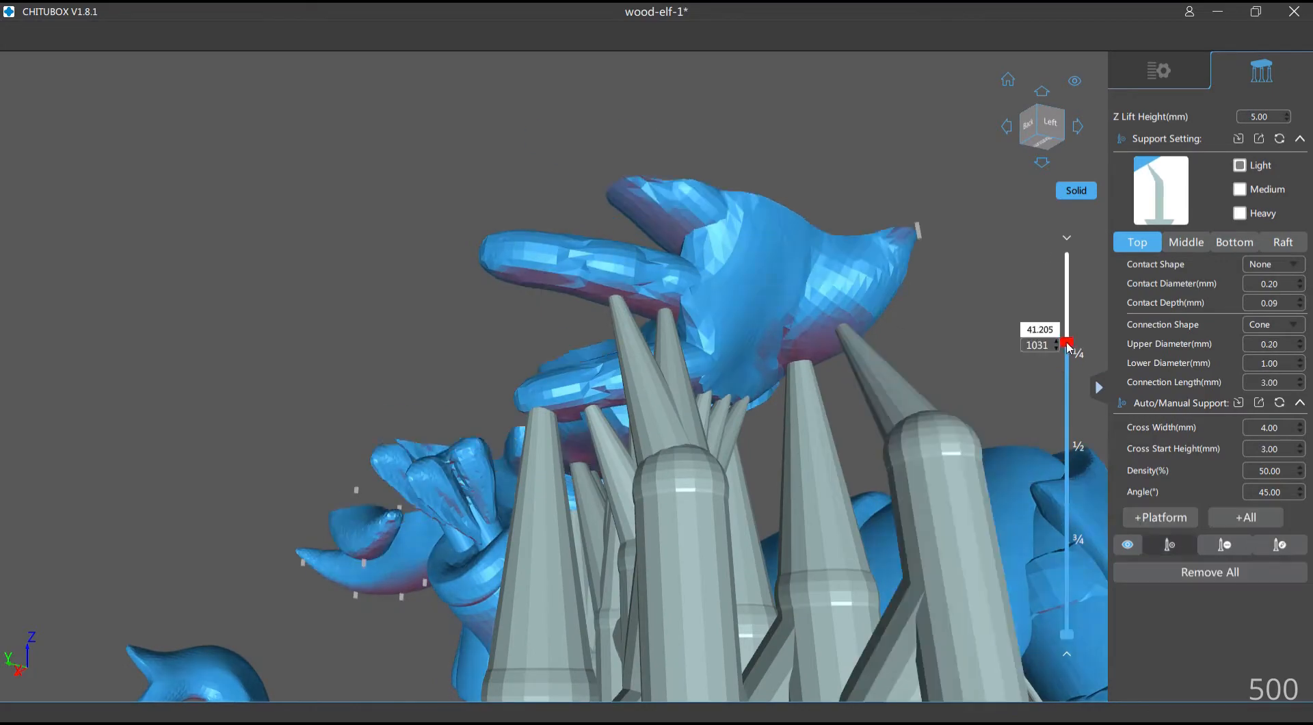
left_click(1185, 242)
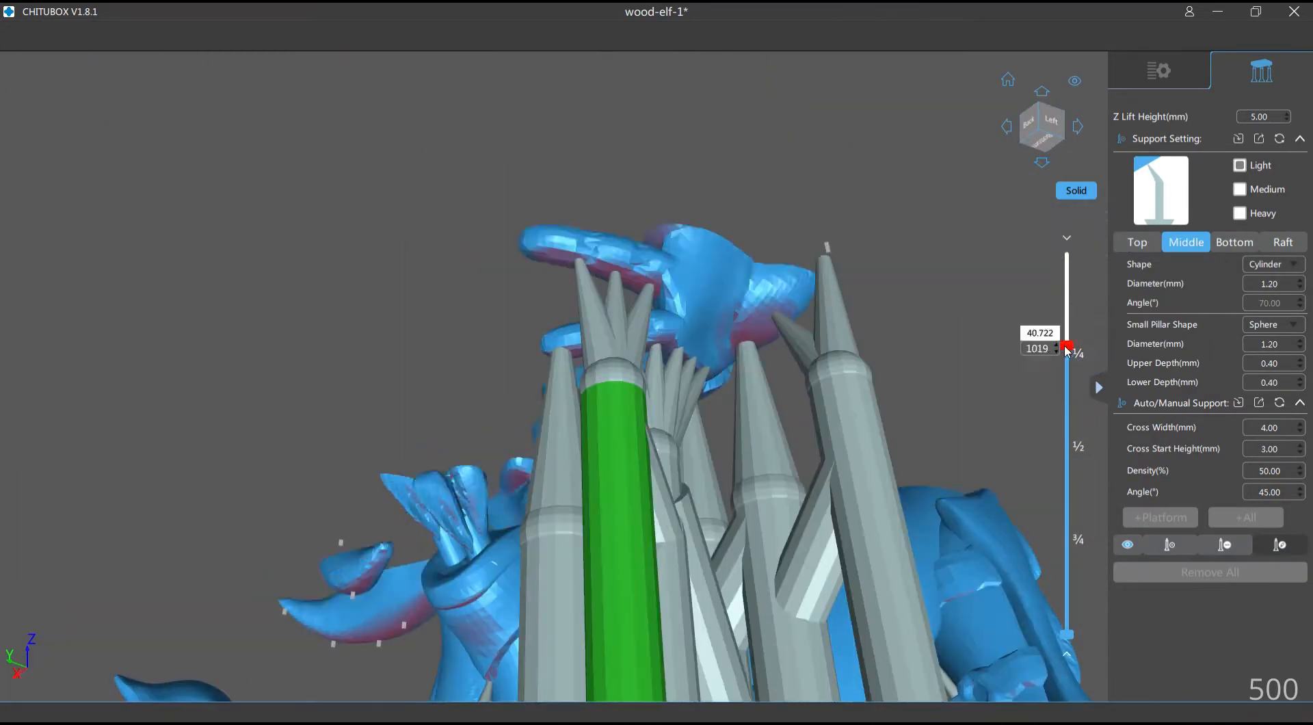
left_click(1136, 242)
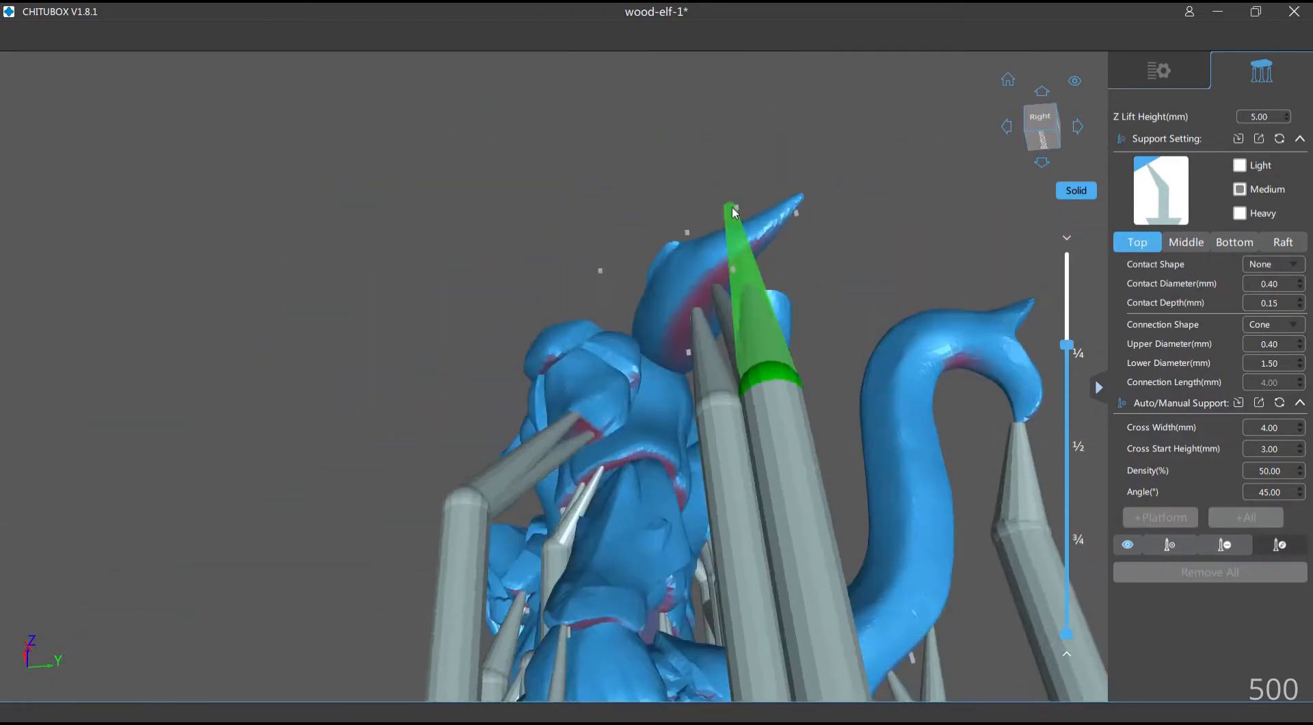
left_click(1185, 242)
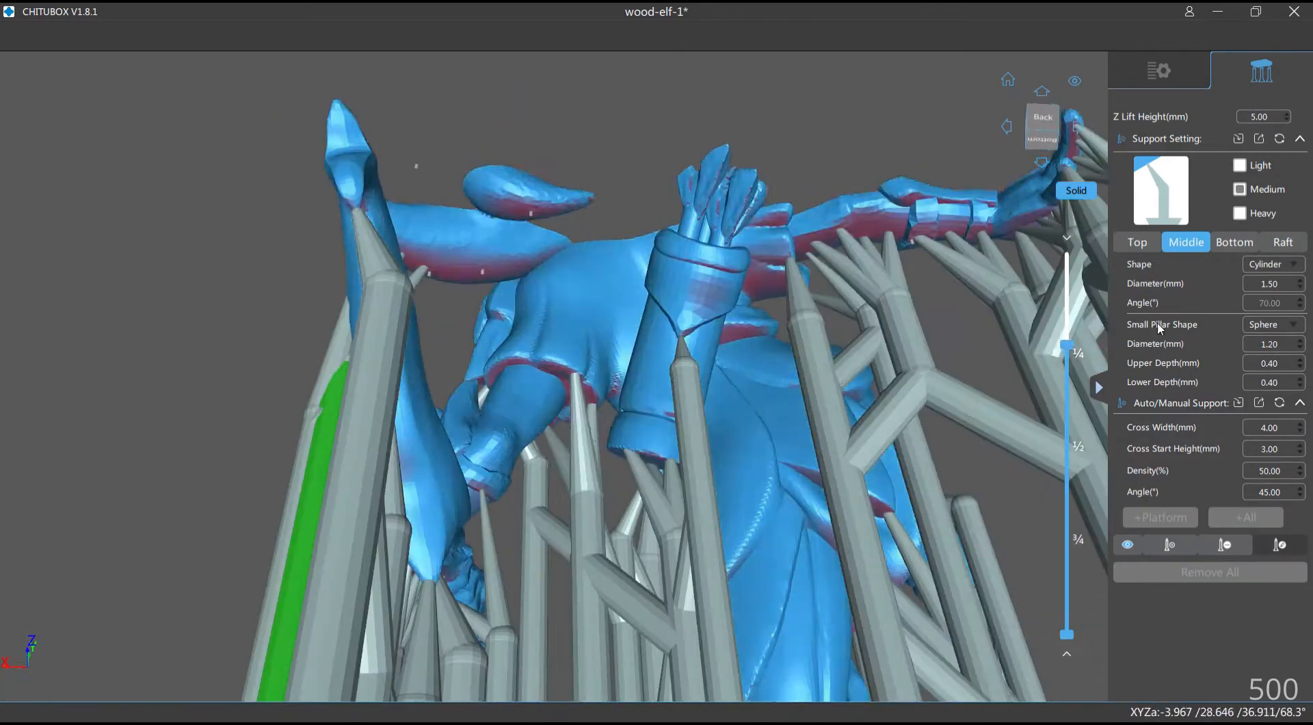
left_click(1136, 242)
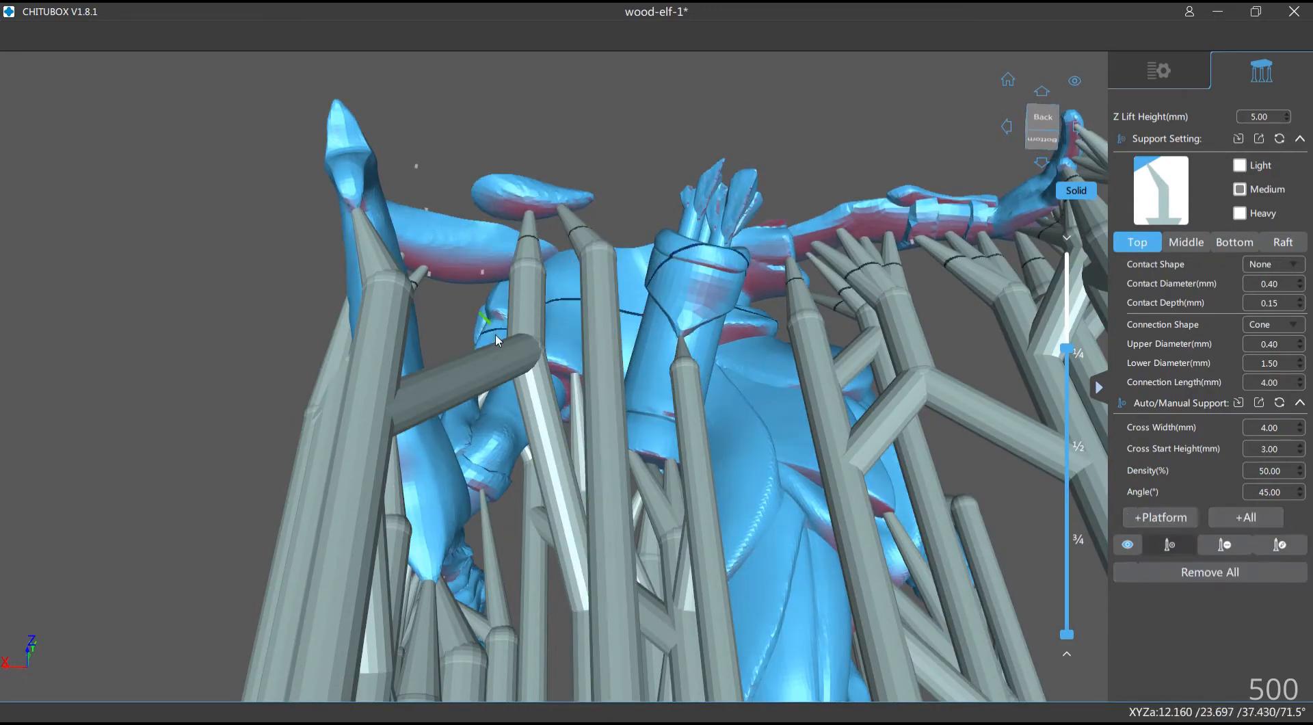
left_click(1184, 242)
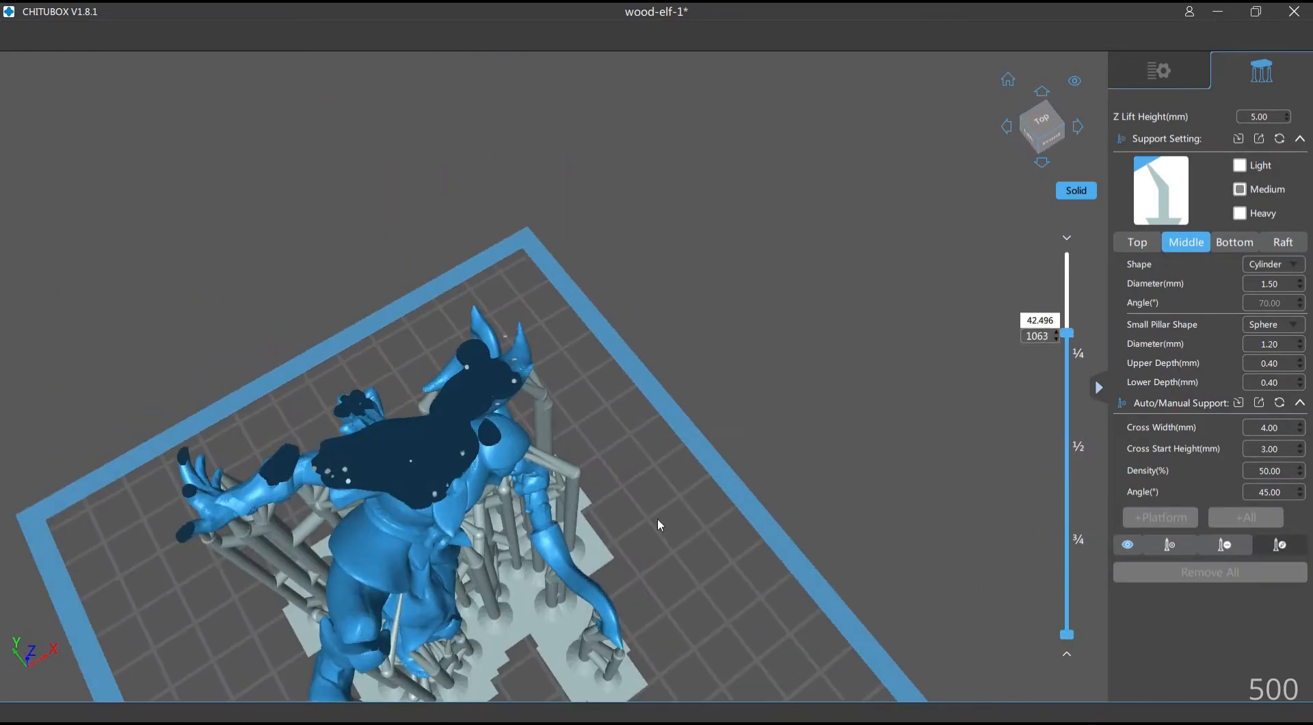
left_click(1136, 242)
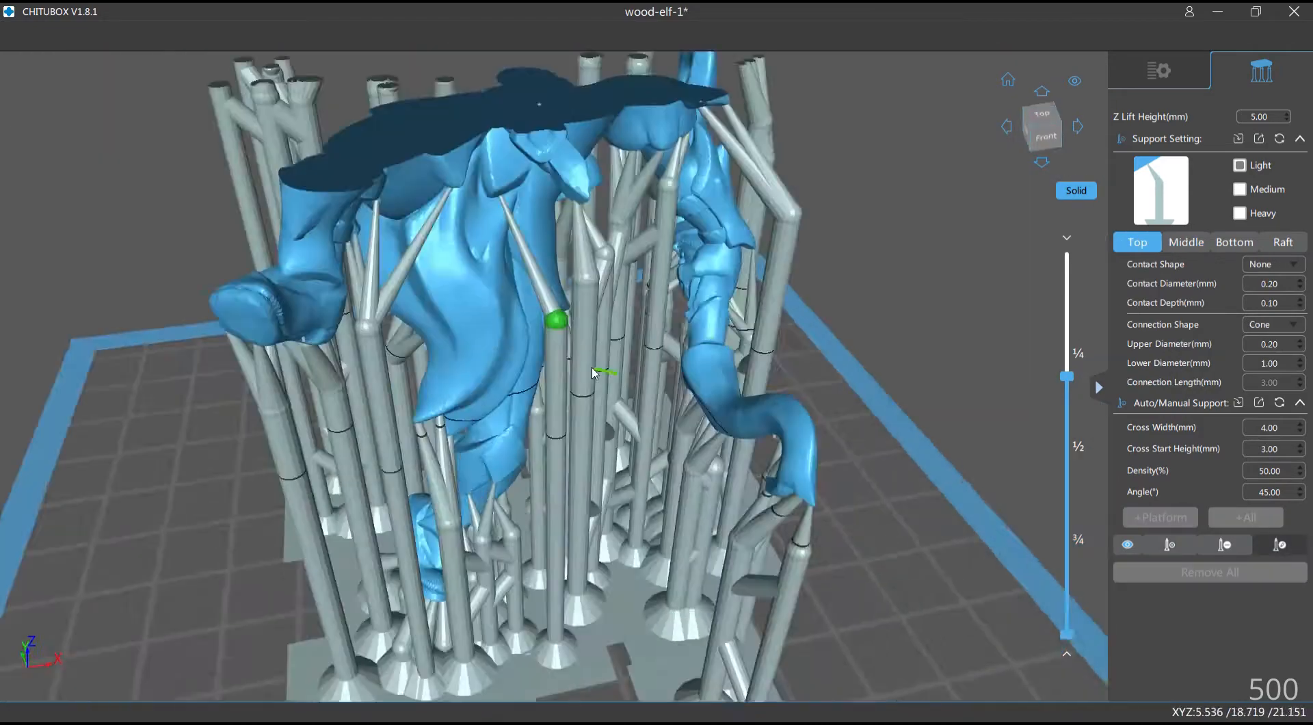
left_click_drag(586, 373, 599, 251)
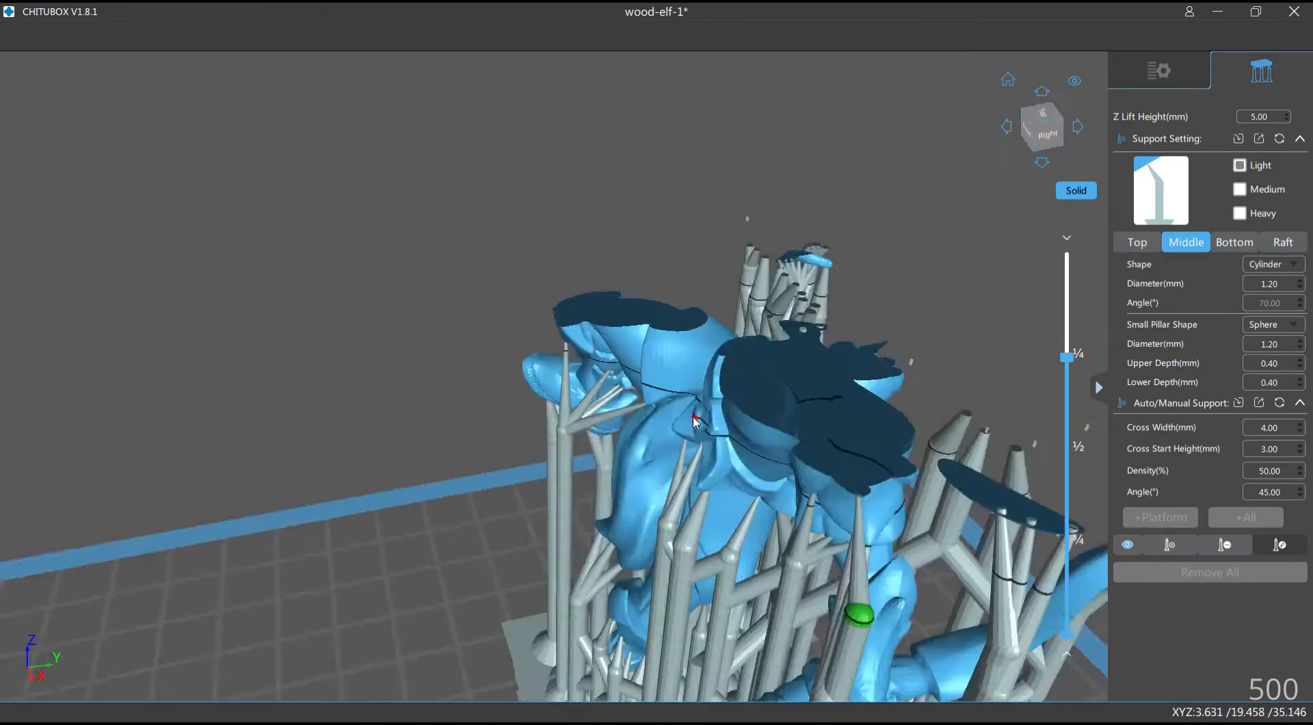
left_click(1137, 242)
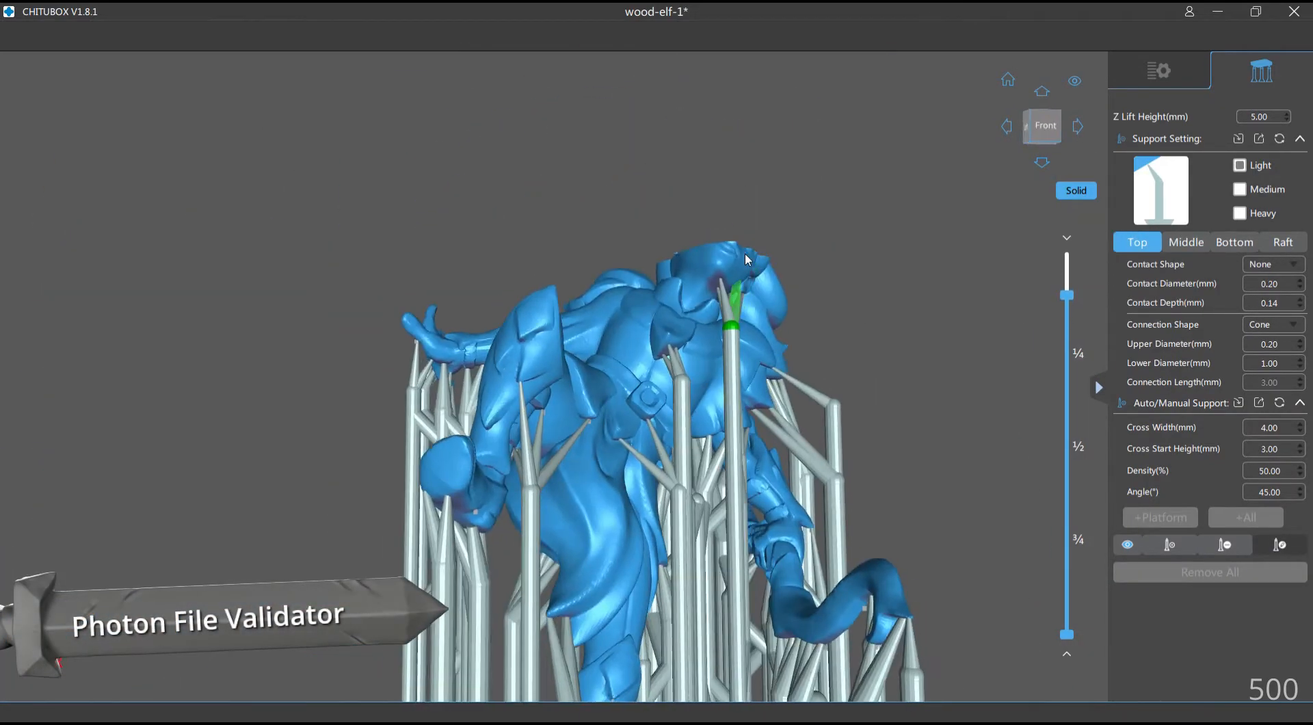
- Place a final support under the archer's head
left_click(1184, 242)
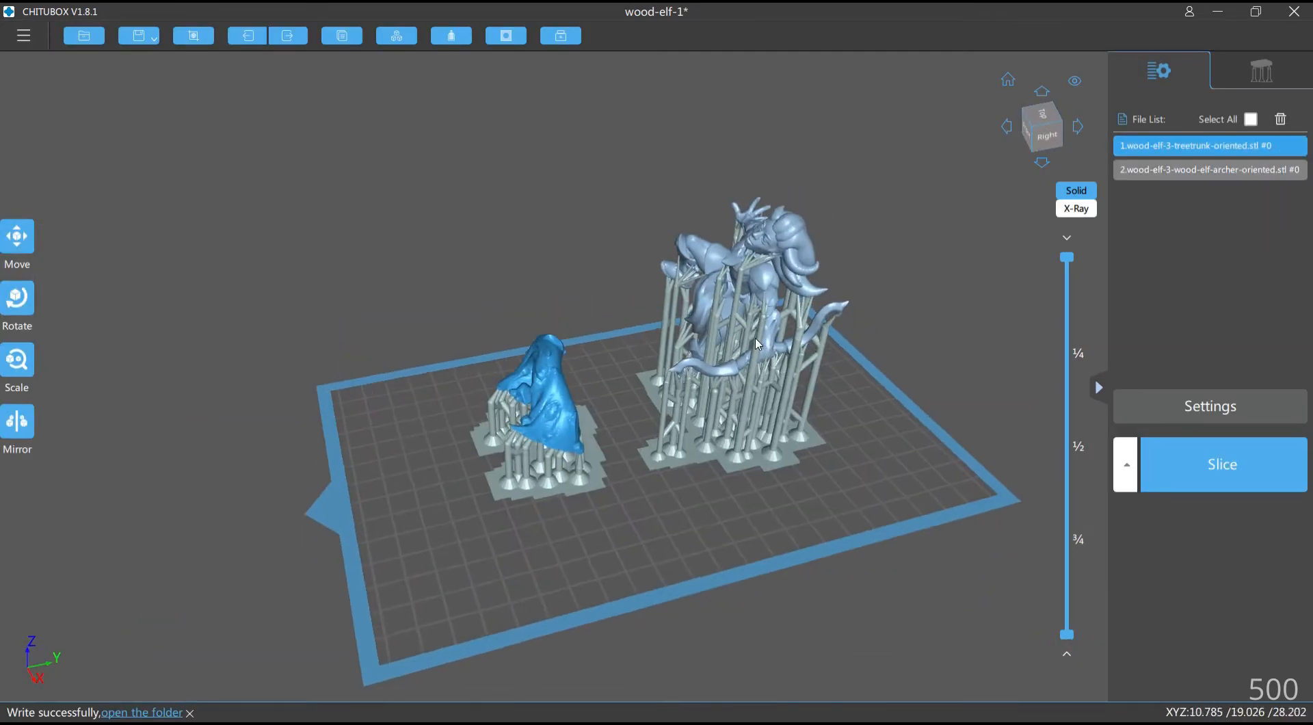
- Slice both models for Elegoo Mars (9.73 ml resin) and save the print file
left_click(1222, 464)
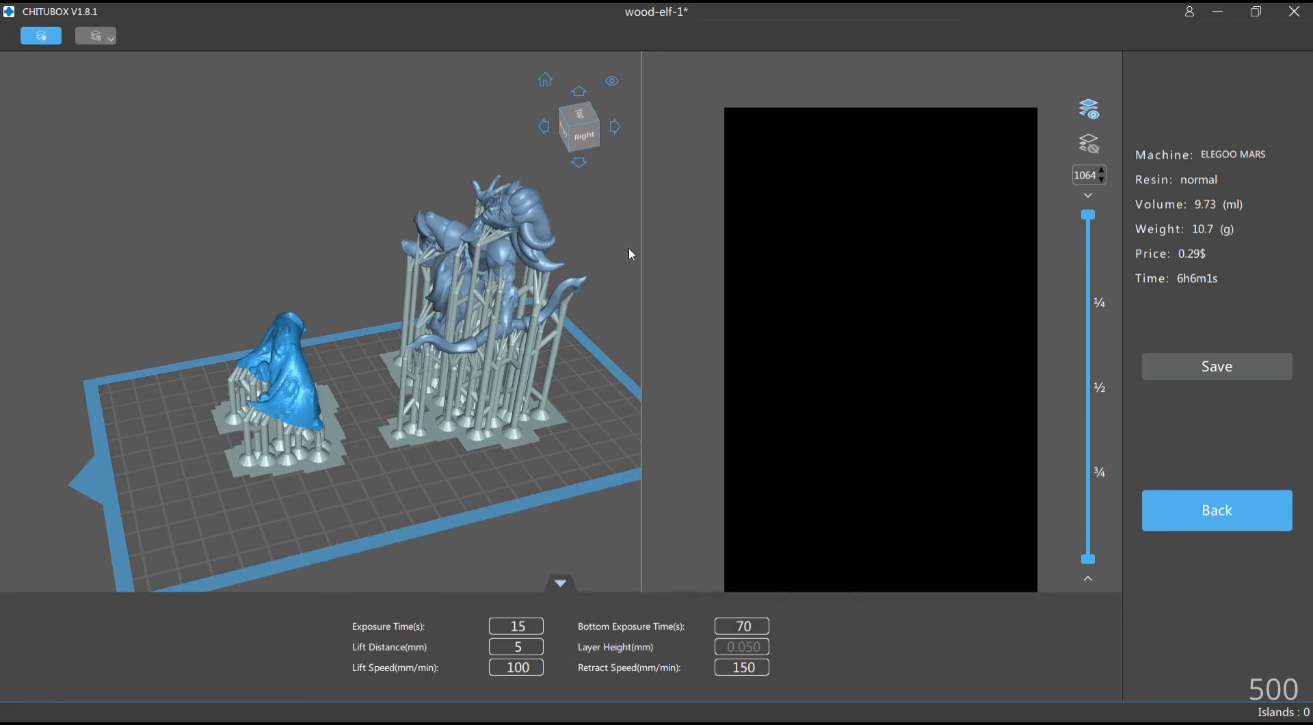
left_click(1215, 366)
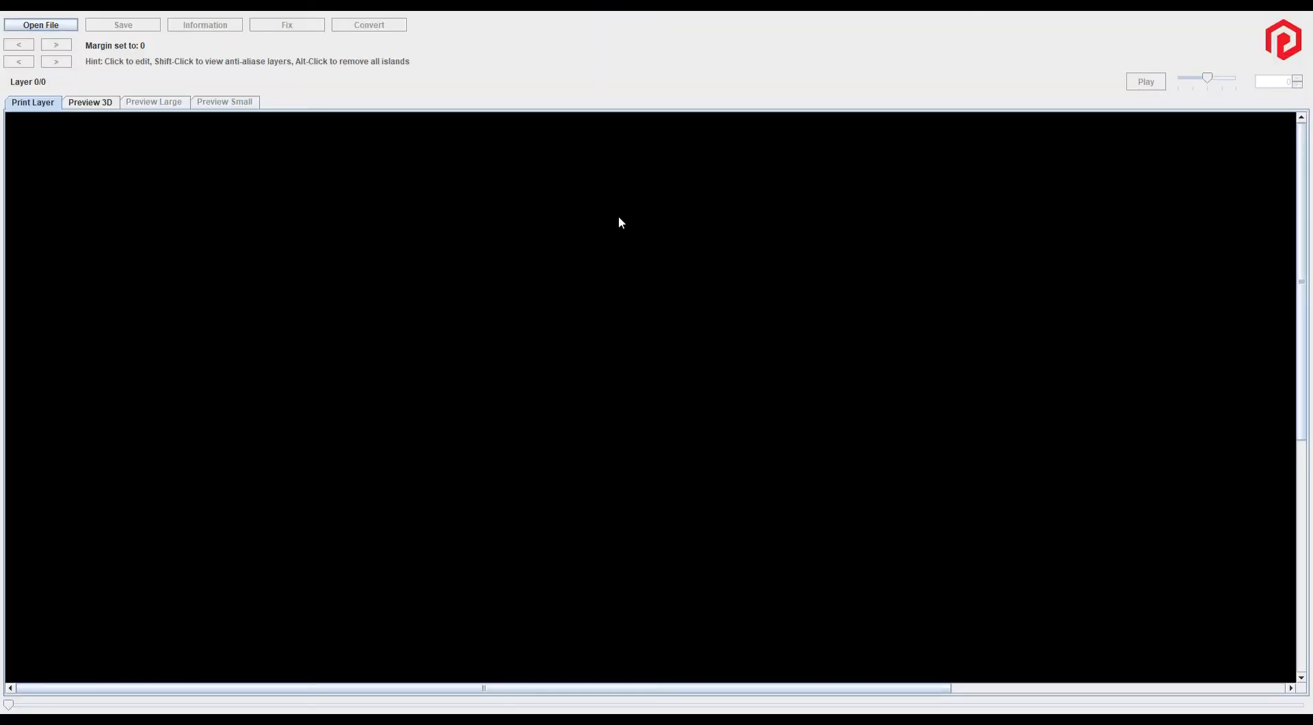
mouse_move(956, 138)
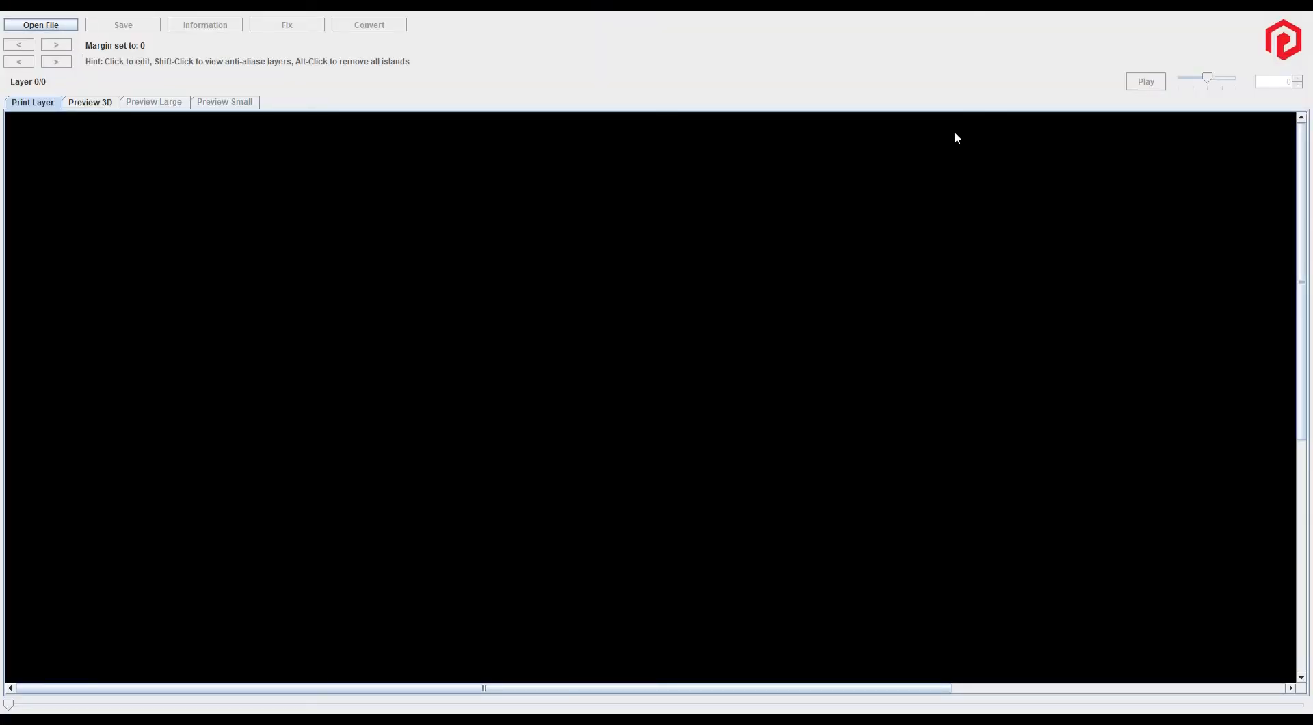
- Load the sliced .photon file, showing 1328 layers with islands from layer 29
left_click(40, 24)
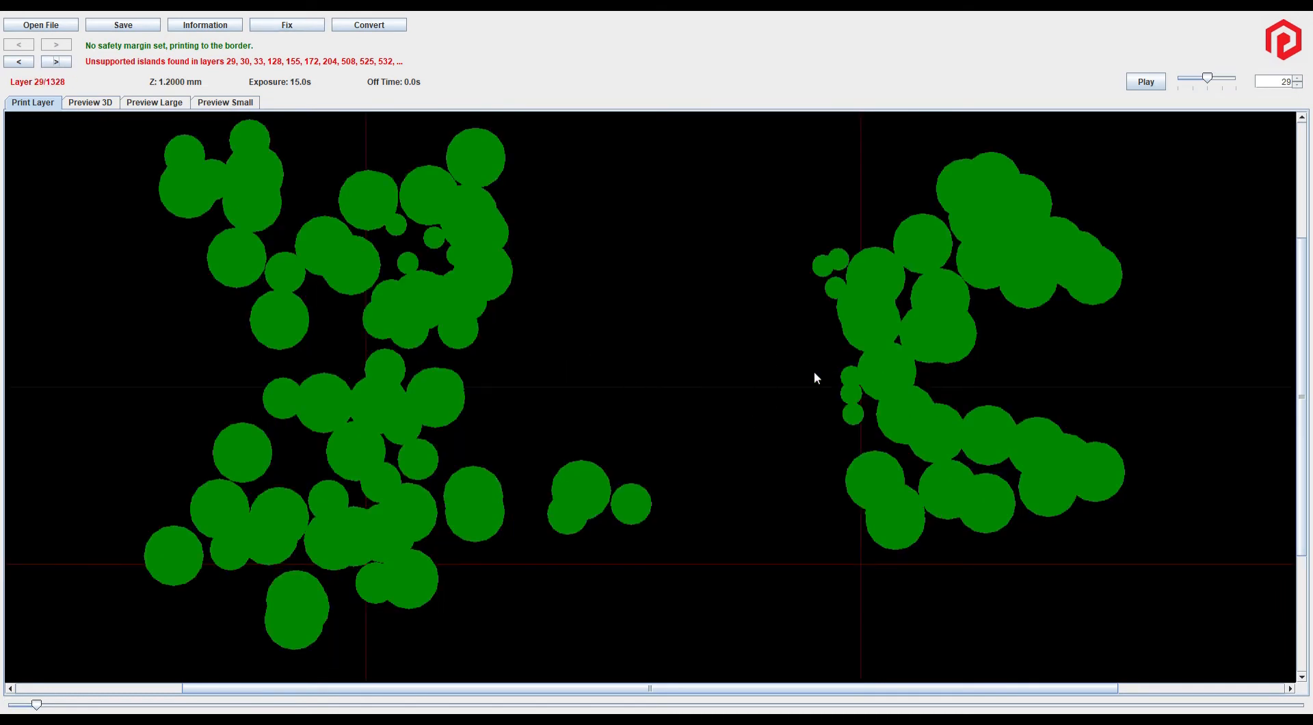
- Step through flagged island layers (33, 508) and slide up to layer 812
left_click(55, 61)
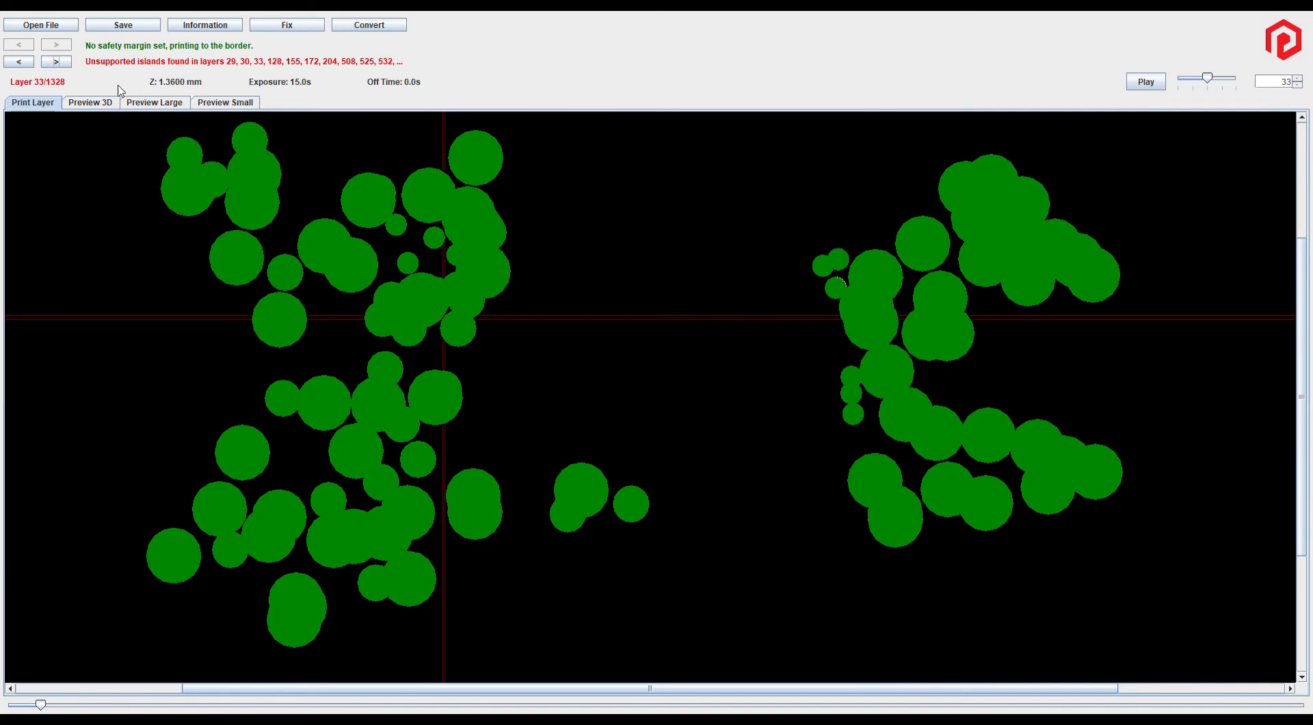
left_click(55, 61)
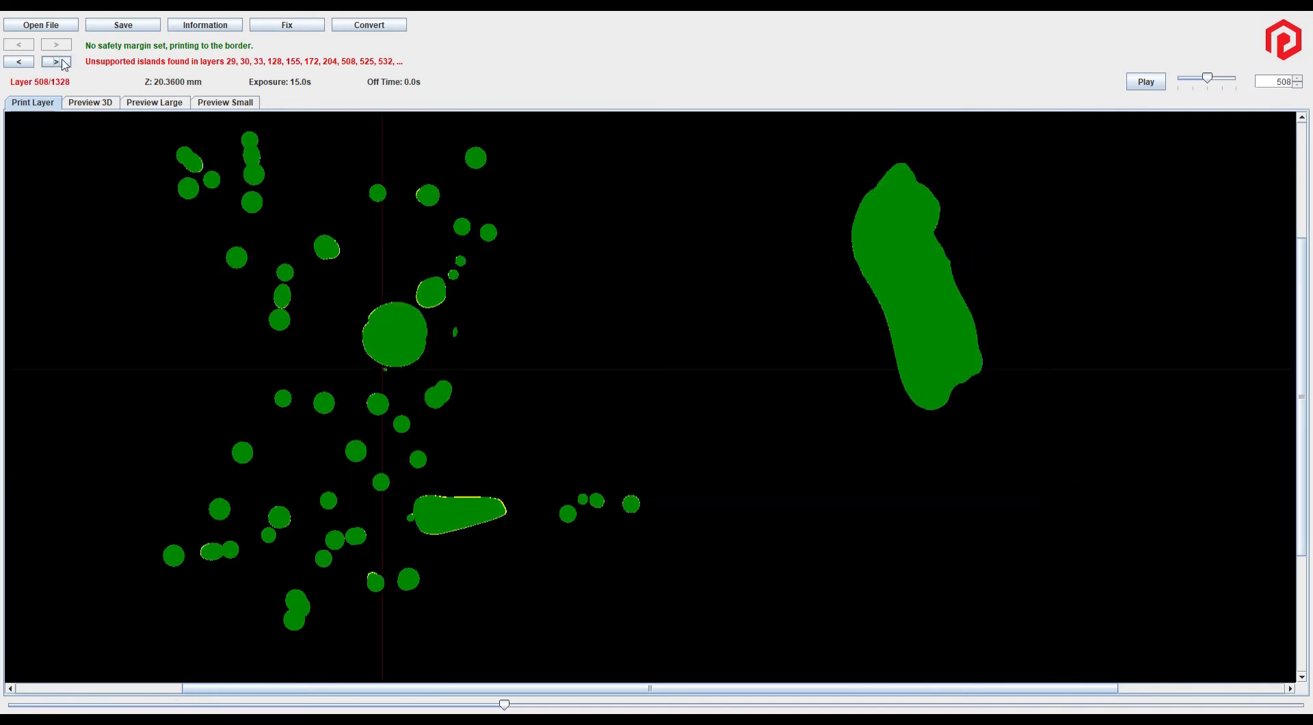
left_click_drag(504, 703, 799, 702)
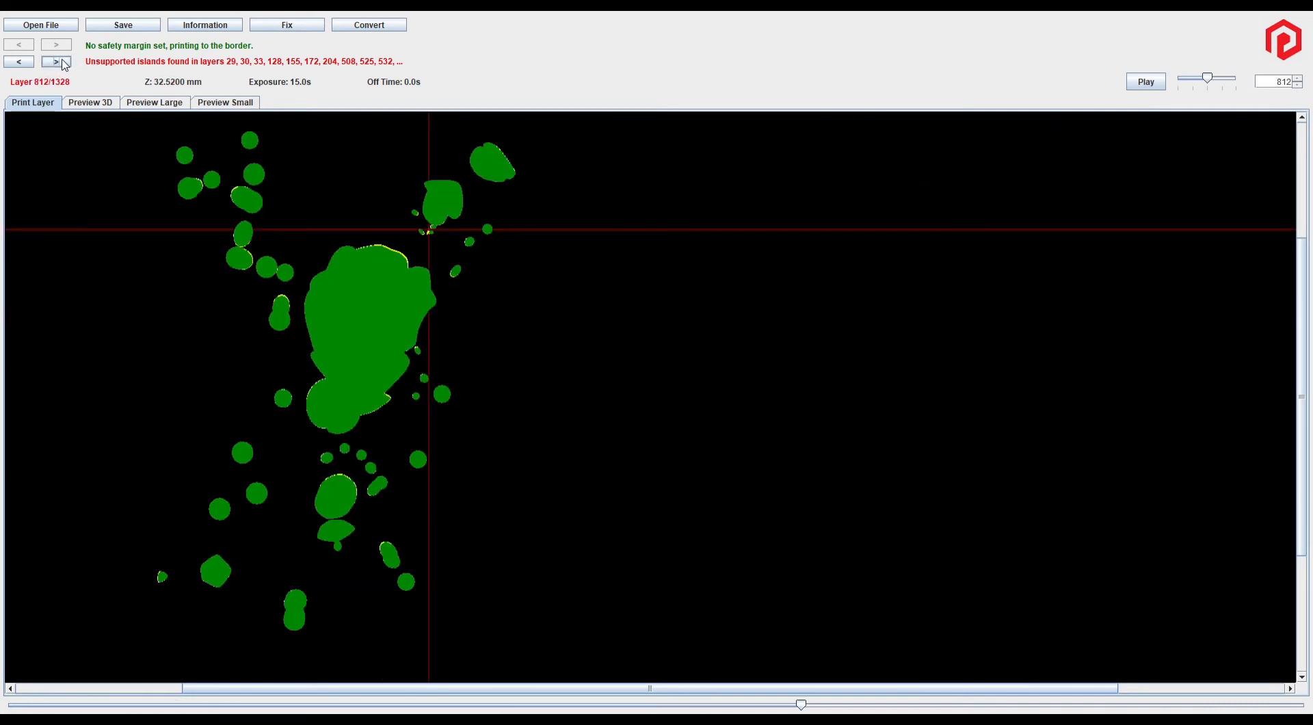